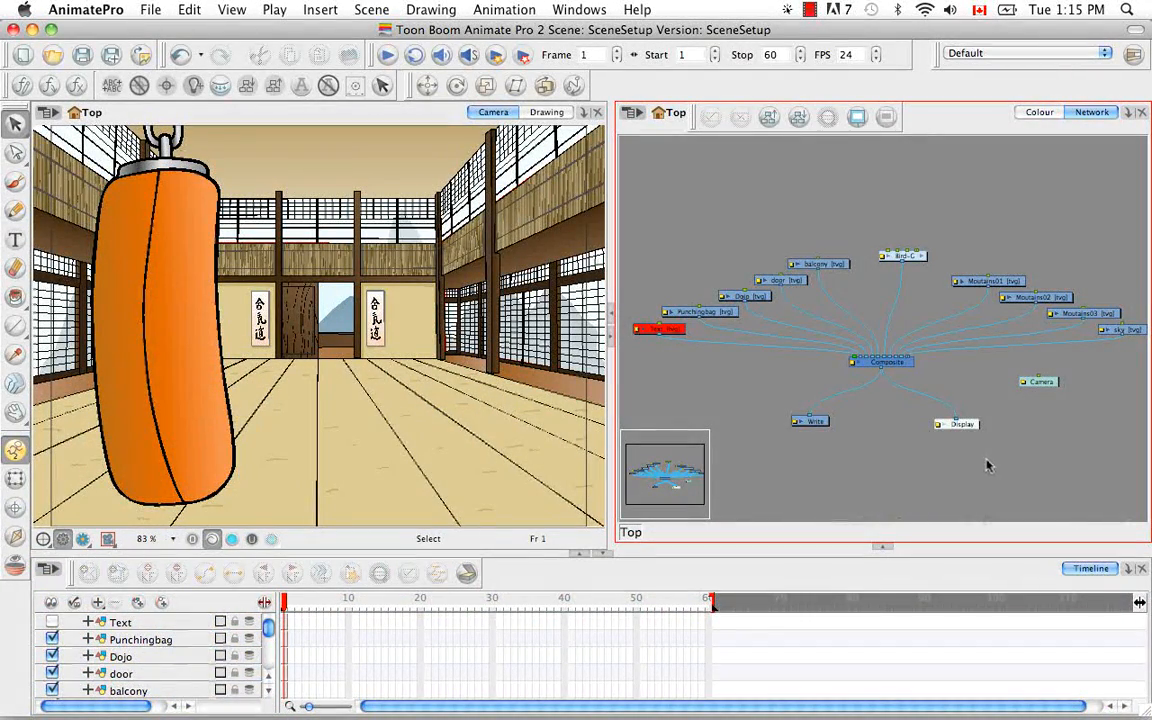
{"action": "mouse_move", "coordinate": [1024, 436]}
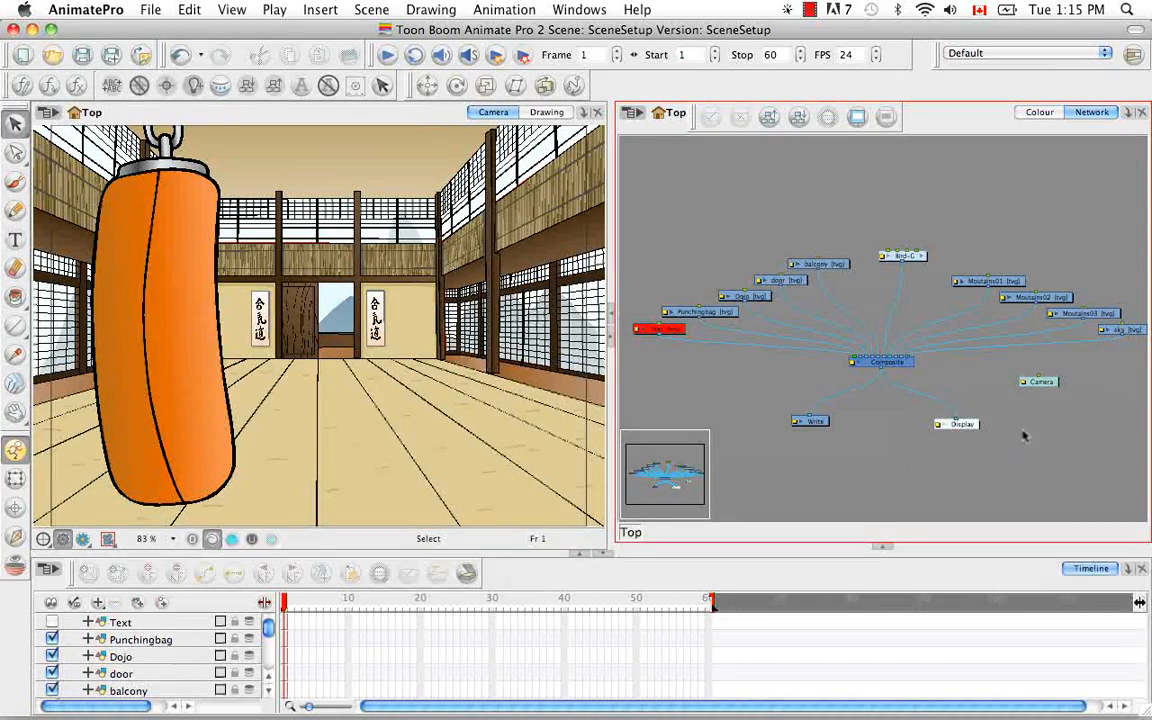
{"action": "mouse_move", "coordinate": [936, 476]}
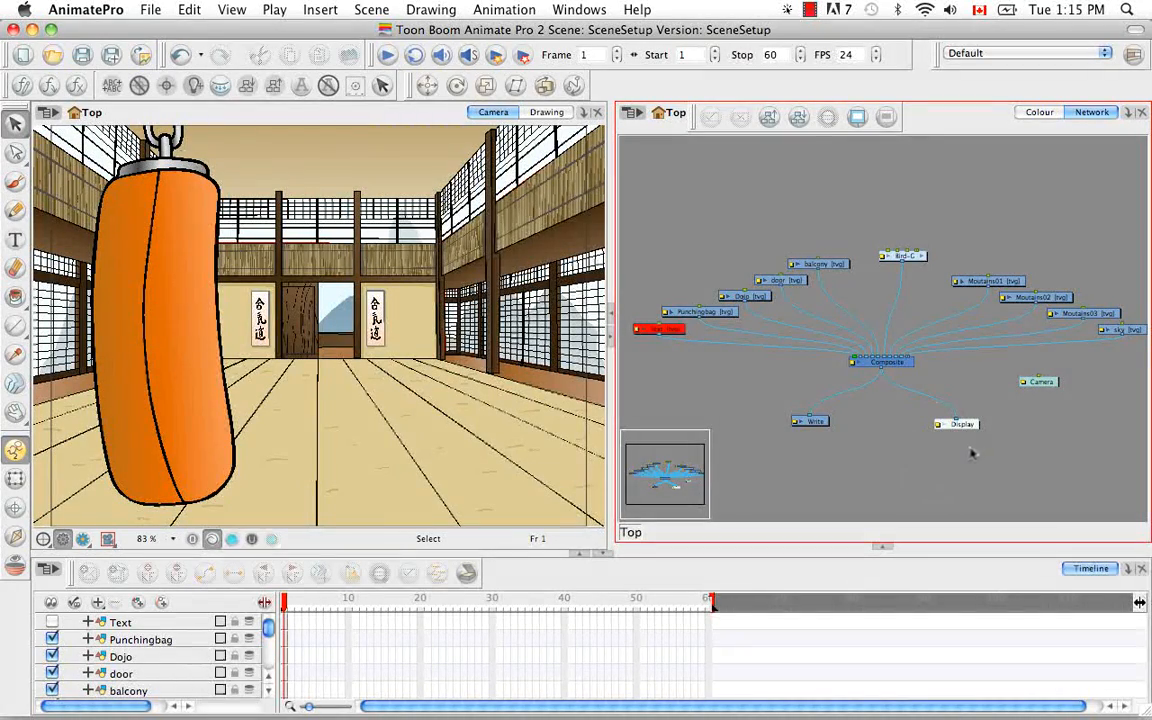
{"action": "mouse_move", "coordinate": [964, 456]}
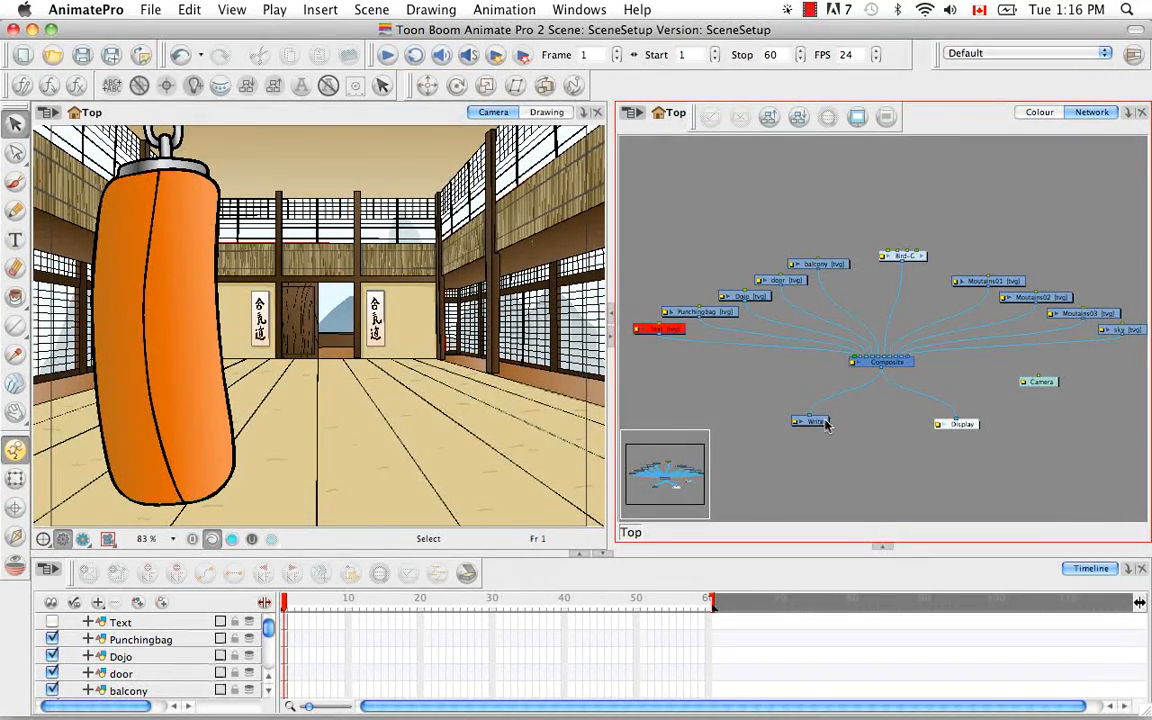
{"action": "mouse_move", "coordinate": [990, 430]}
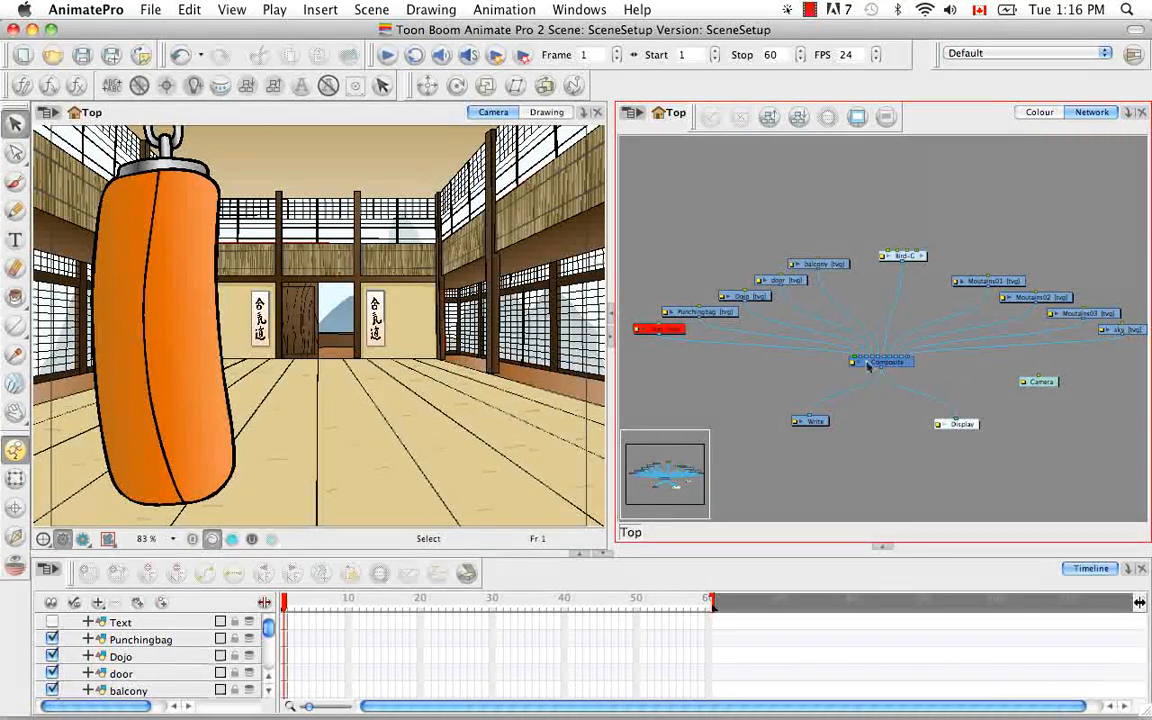
{"action": "mouse_move", "coordinate": [1008, 248]}
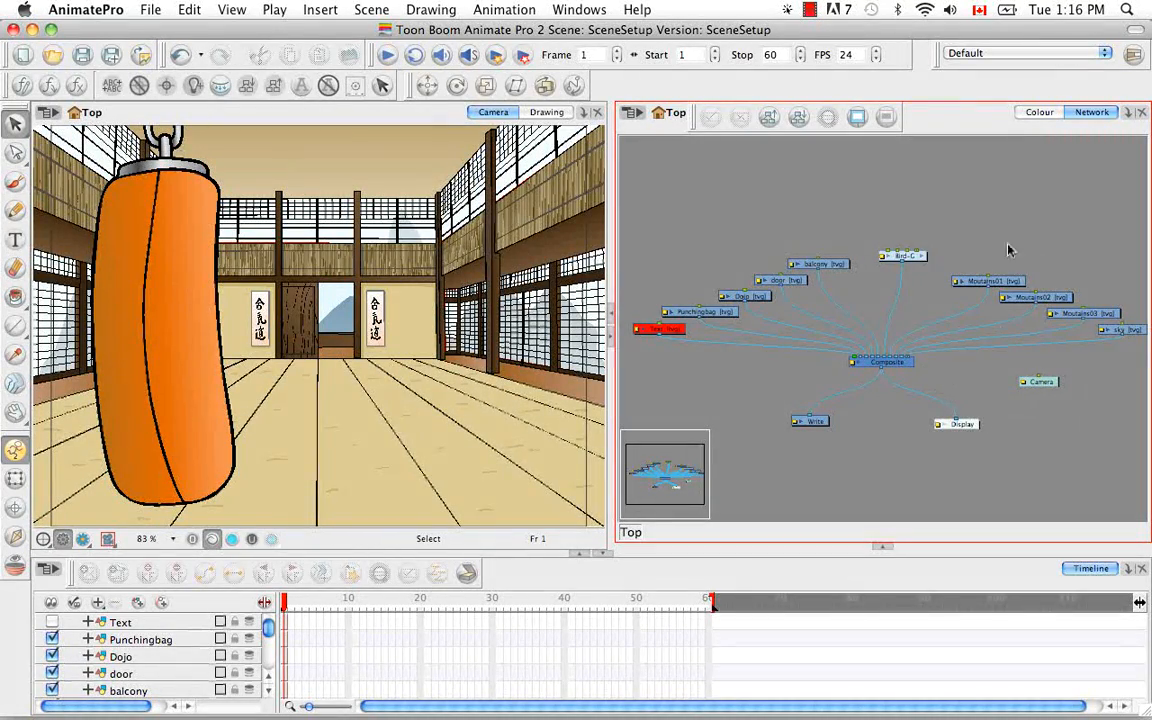
{"action": "mouse_move", "coordinate": [966, 376]}
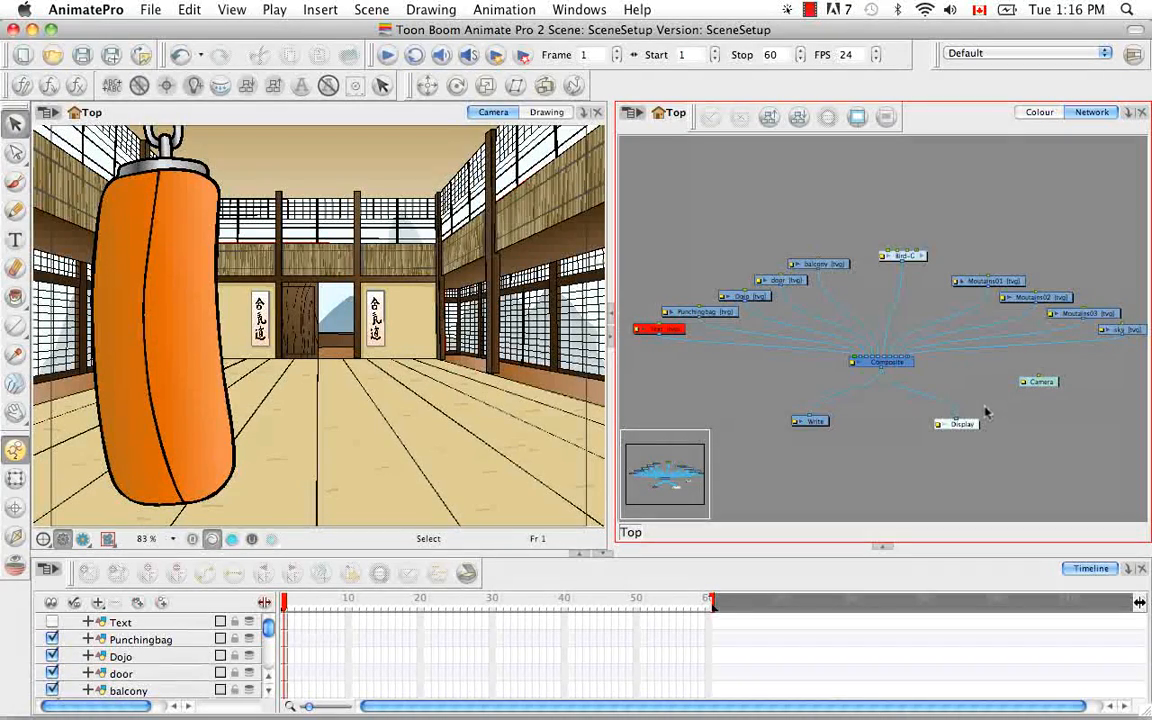
{"action": "mouse_move", "coordinate": [996, 448]}
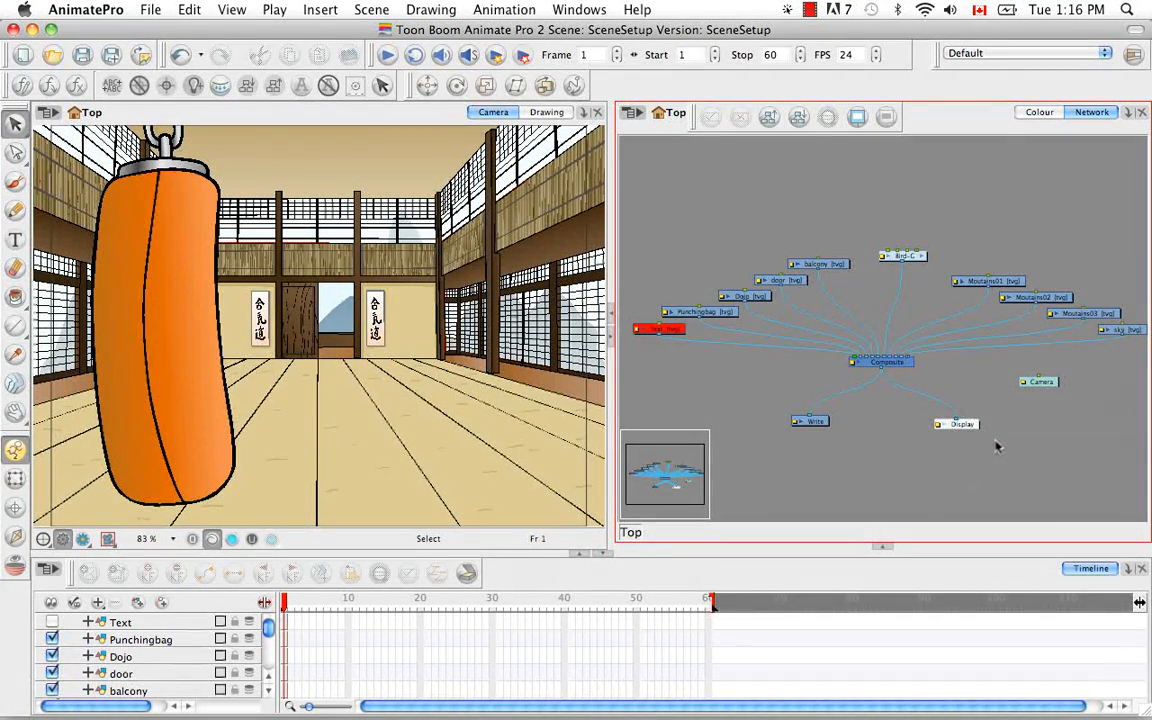
{"action": "mouse_move", "coordinate": [1004, 470]}
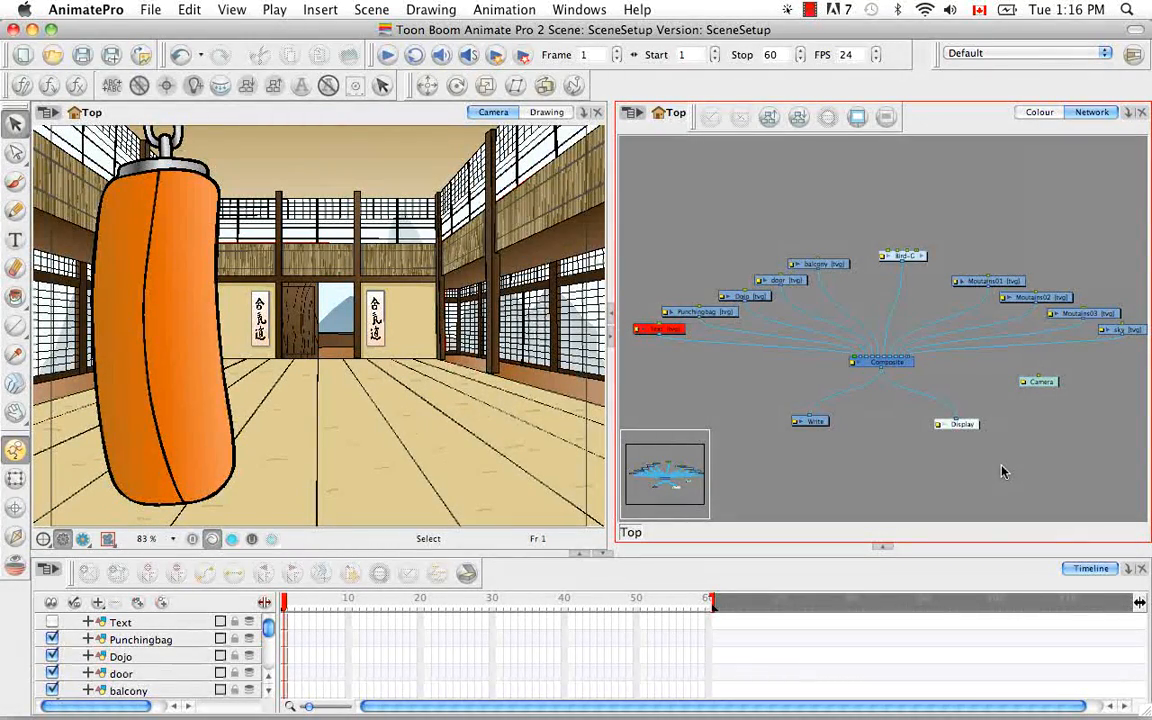
{"action": "mouse_move", "coordinate": [1000, 472]}
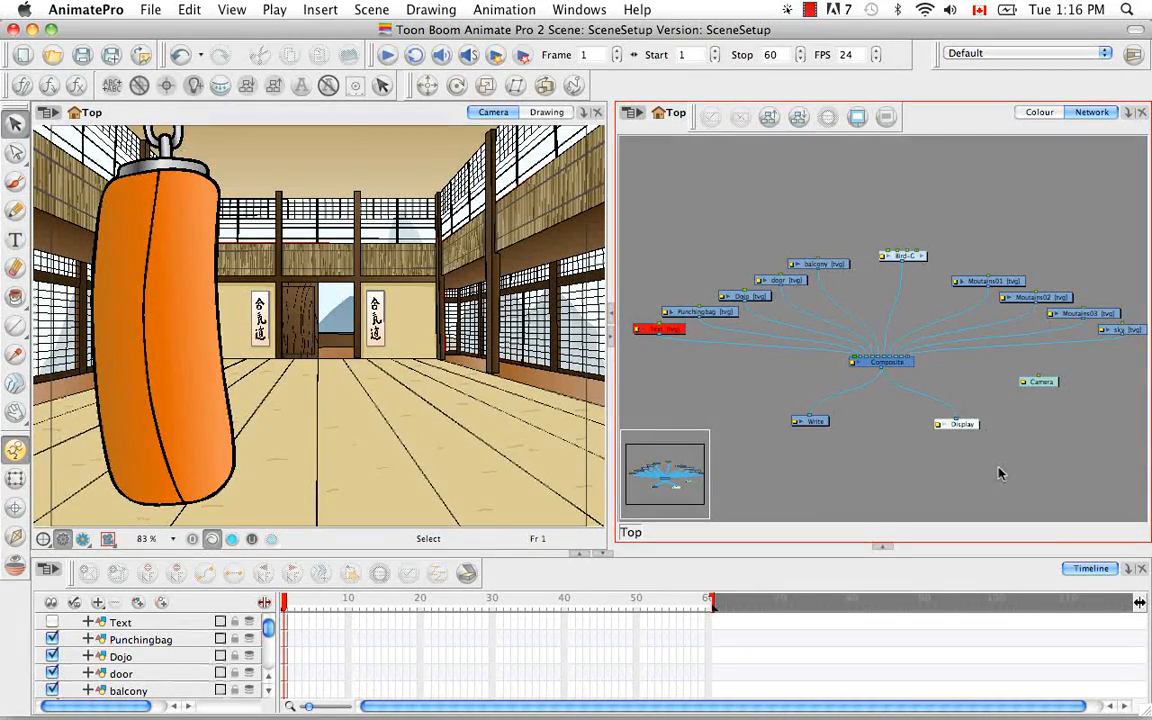
{"action": "mouse_move", "coordinate": [962, 462]}
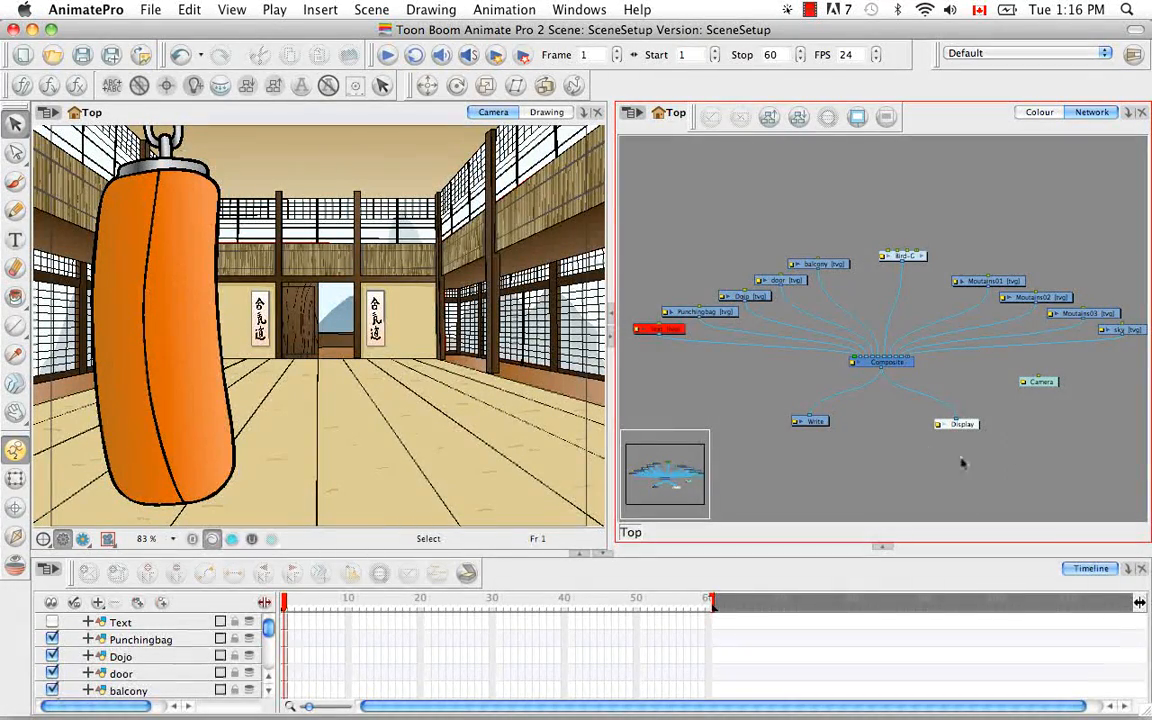
{"action": "mouse_move", "coordinate": [908, 444]}
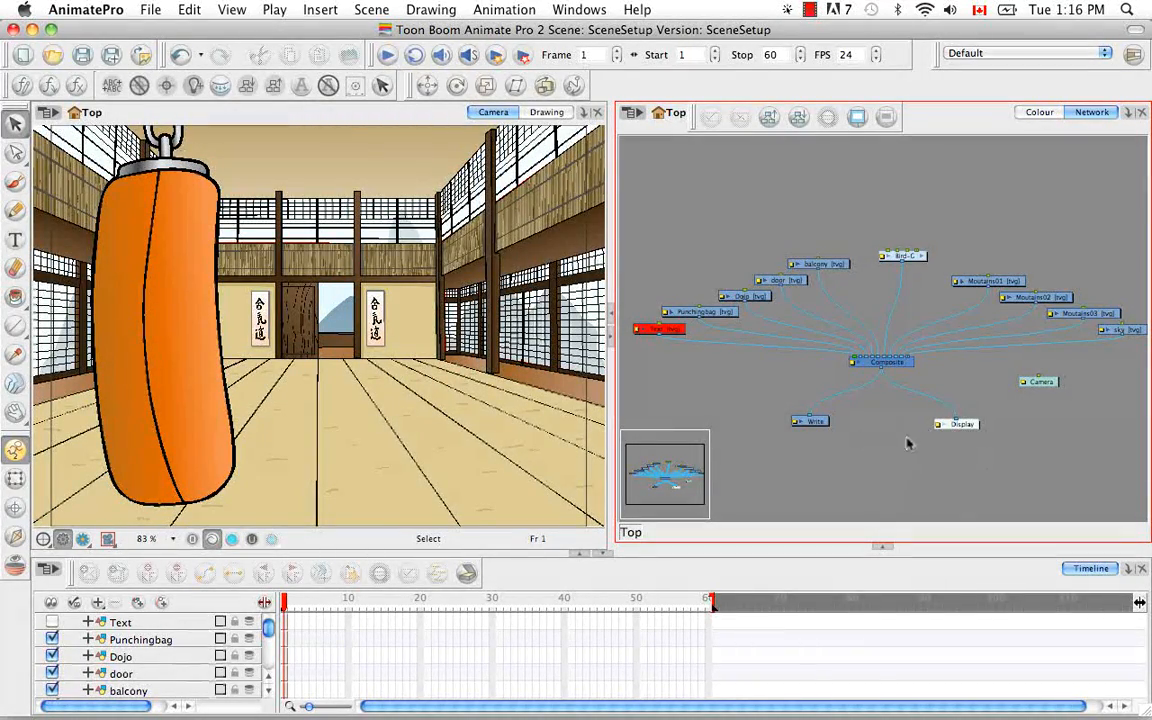
{"action": "mouse_move", "coordinate": [950, 396]}
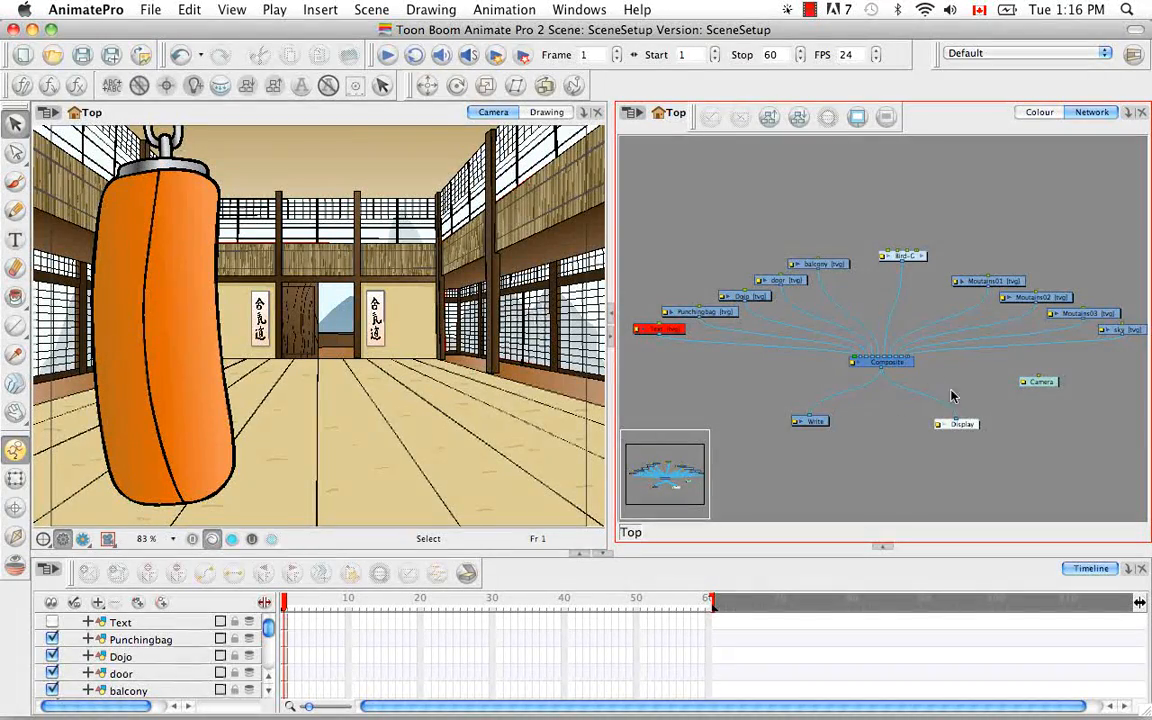
{"action": "mouse_move", "coordinate": [988, 200]}
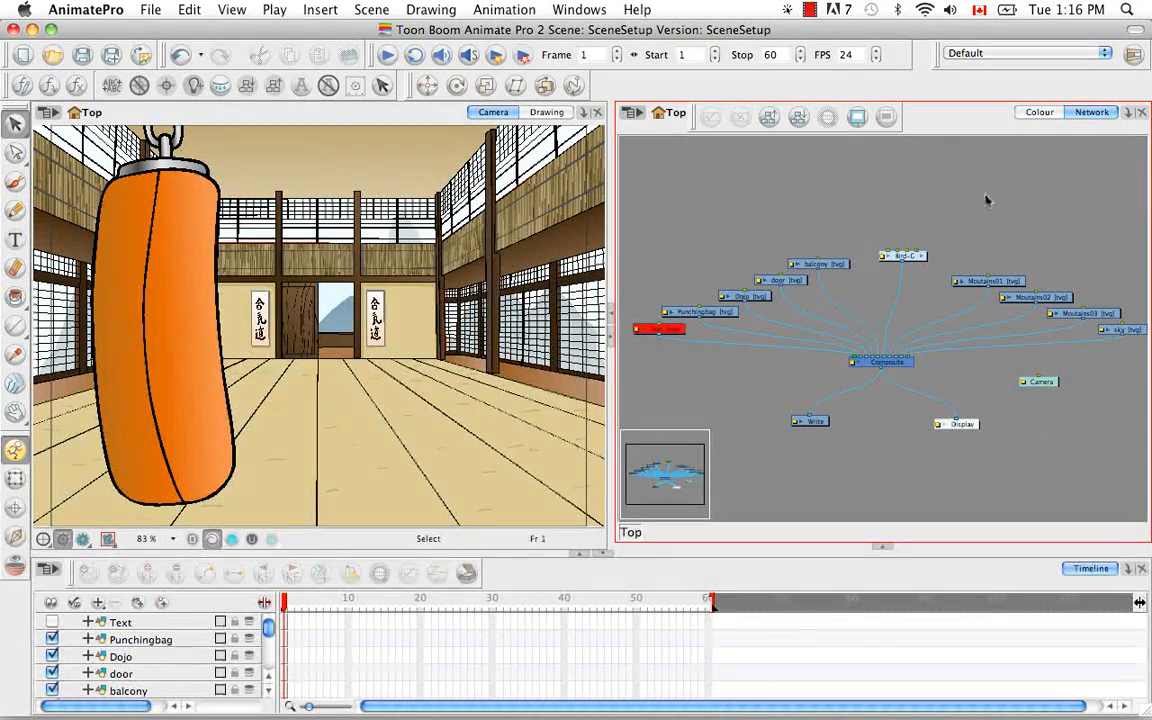
{"action": "mouse_move", "coordinate": [896, 468]}
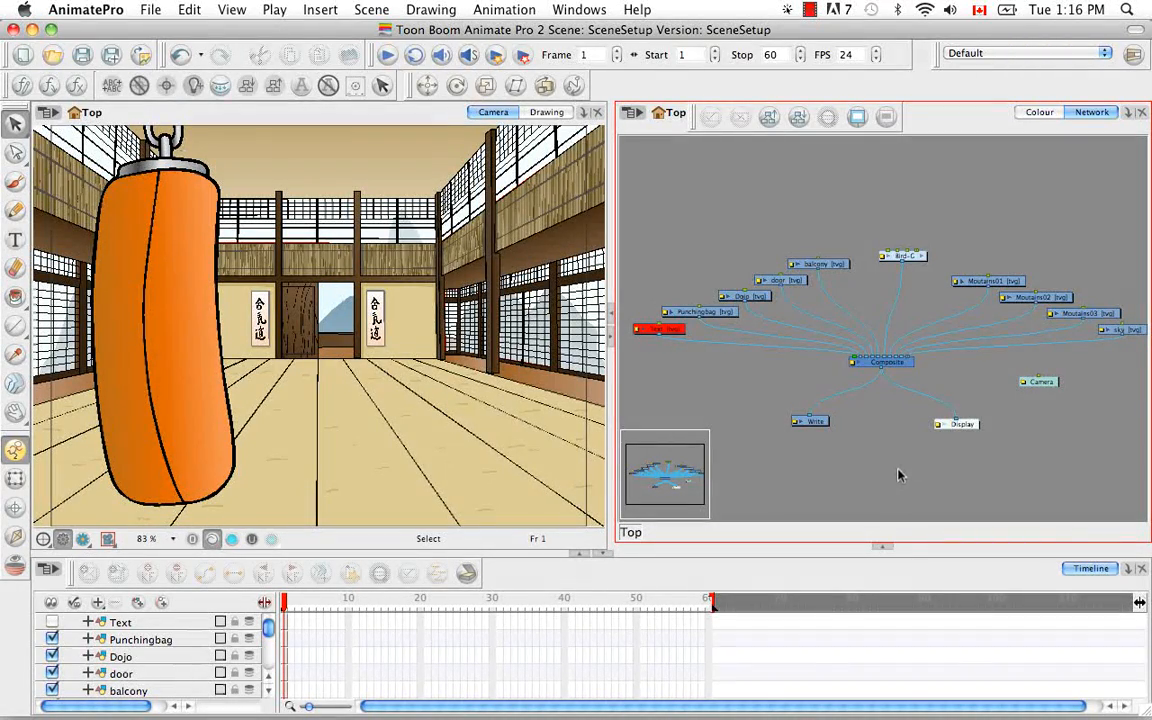
{"action": "mouse_move", "coordinate": [894, 464]}
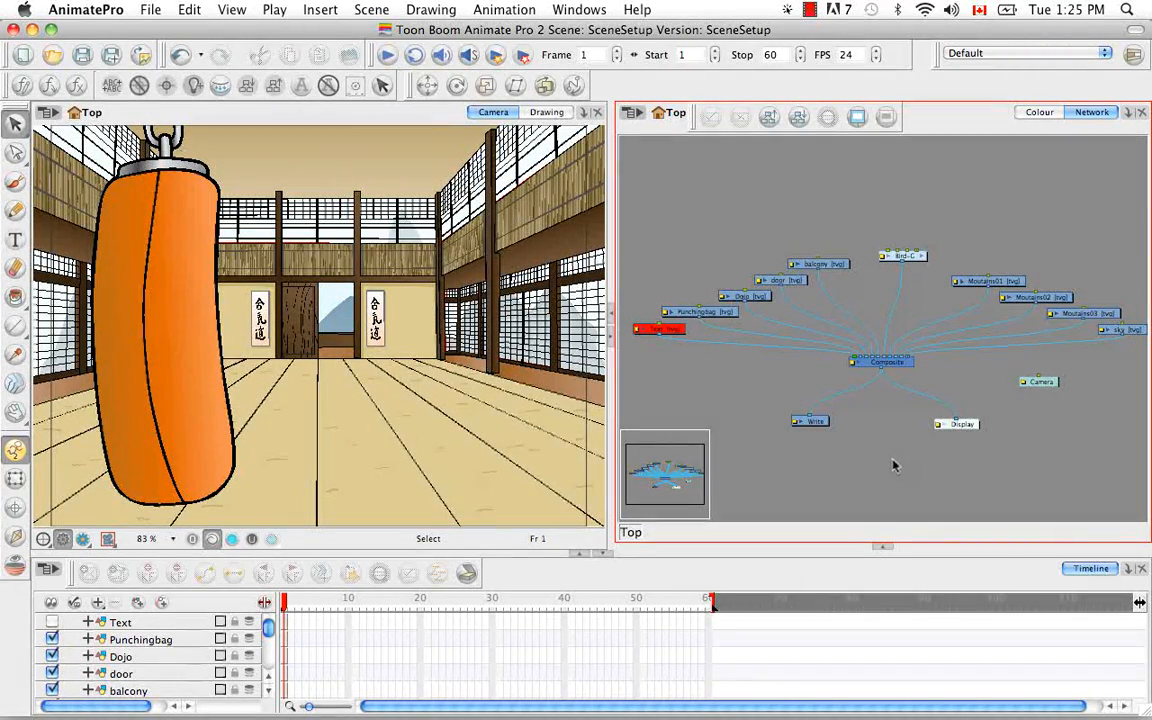
{"action": "mouse_move", "coordinate": [896, 462]}
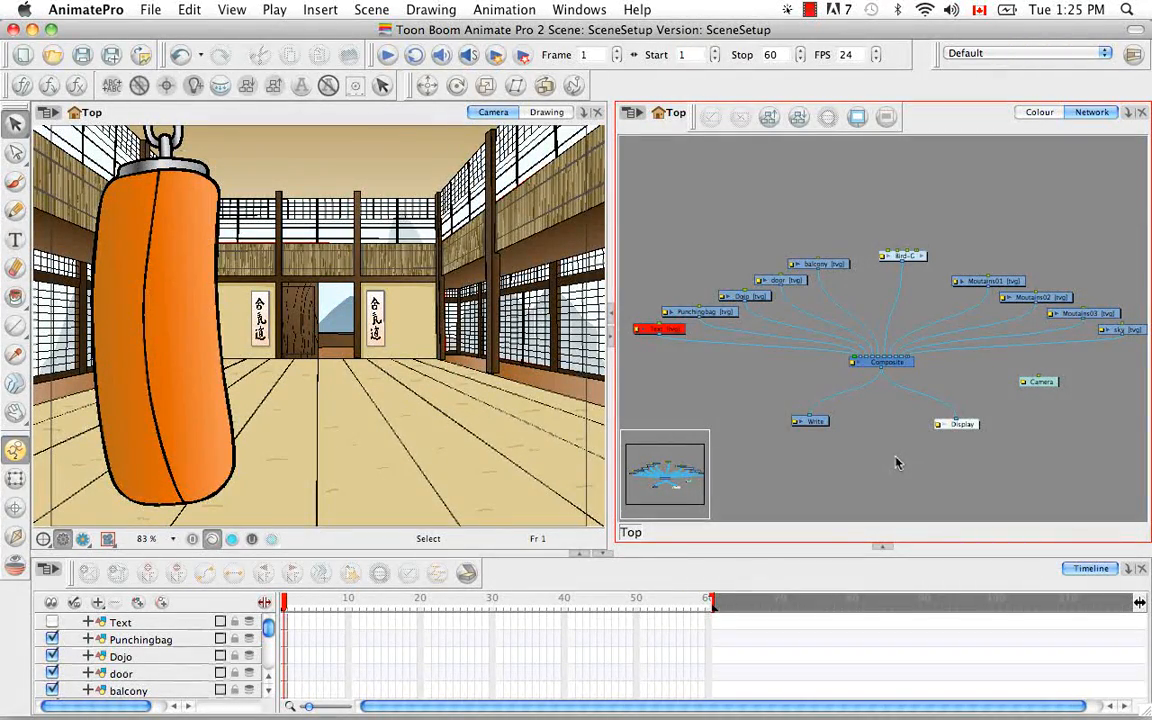
{"action": "mouse_move", "coordinate": [876, 448]}
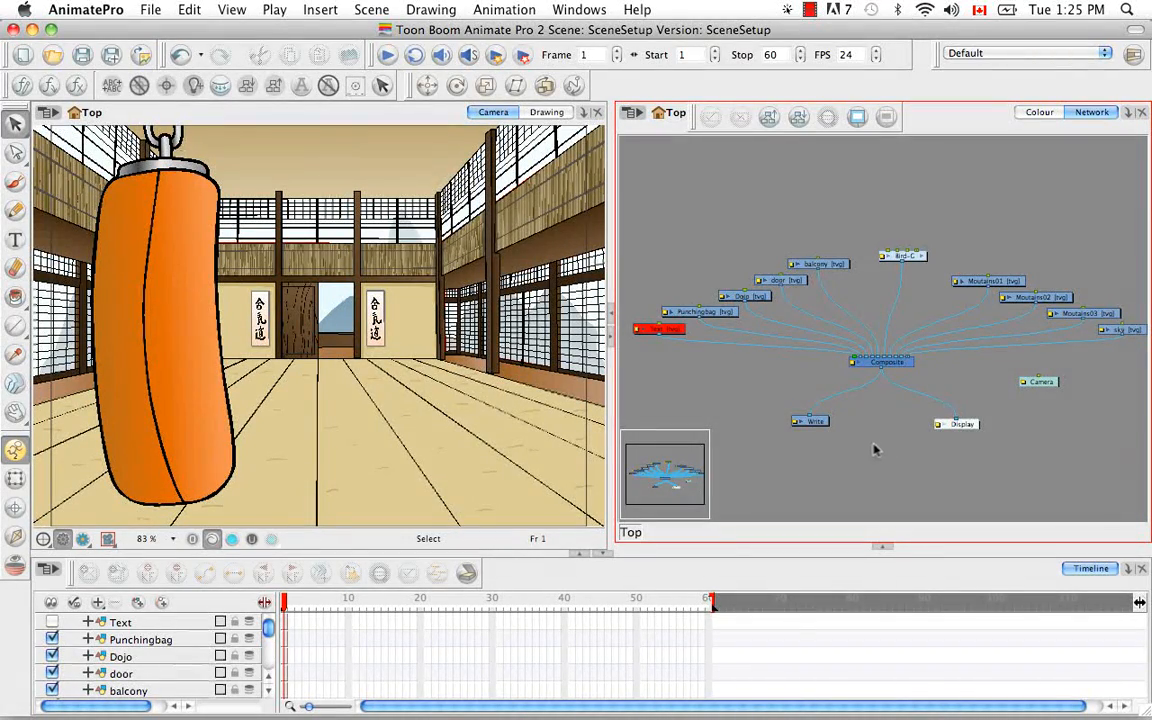
{"action": "mouse_move", "coordinate": [880, 476]}
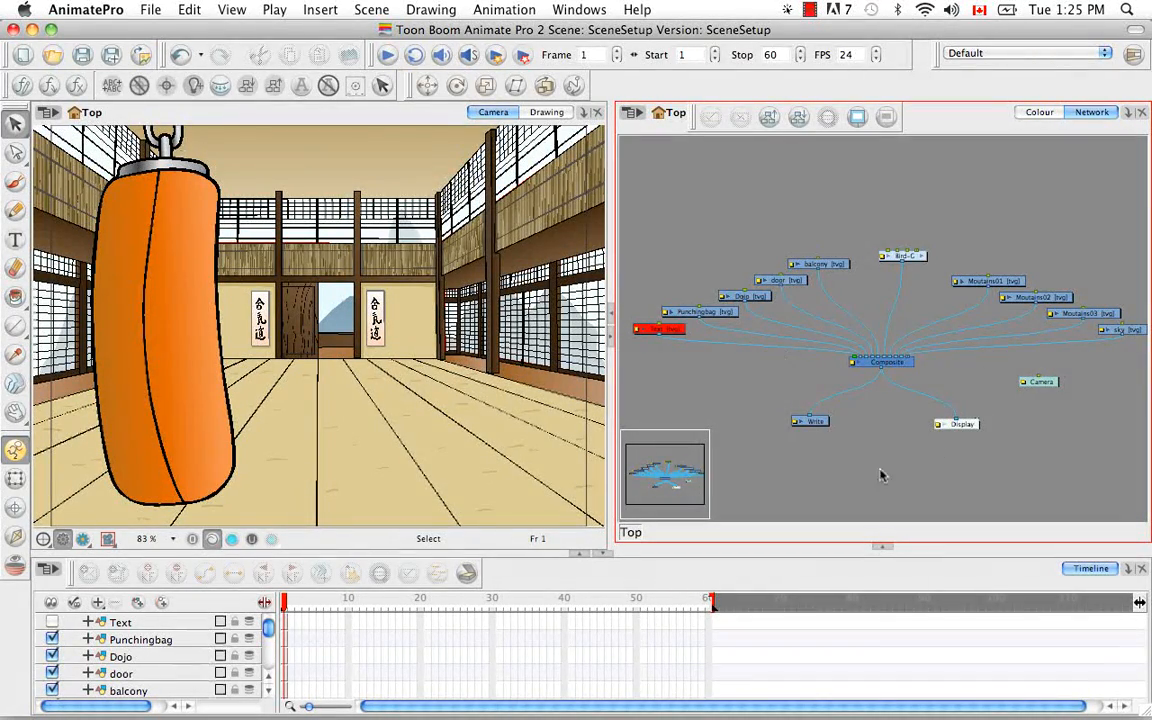
{"action": "mouse_move", "coordinate": [874, 470]}
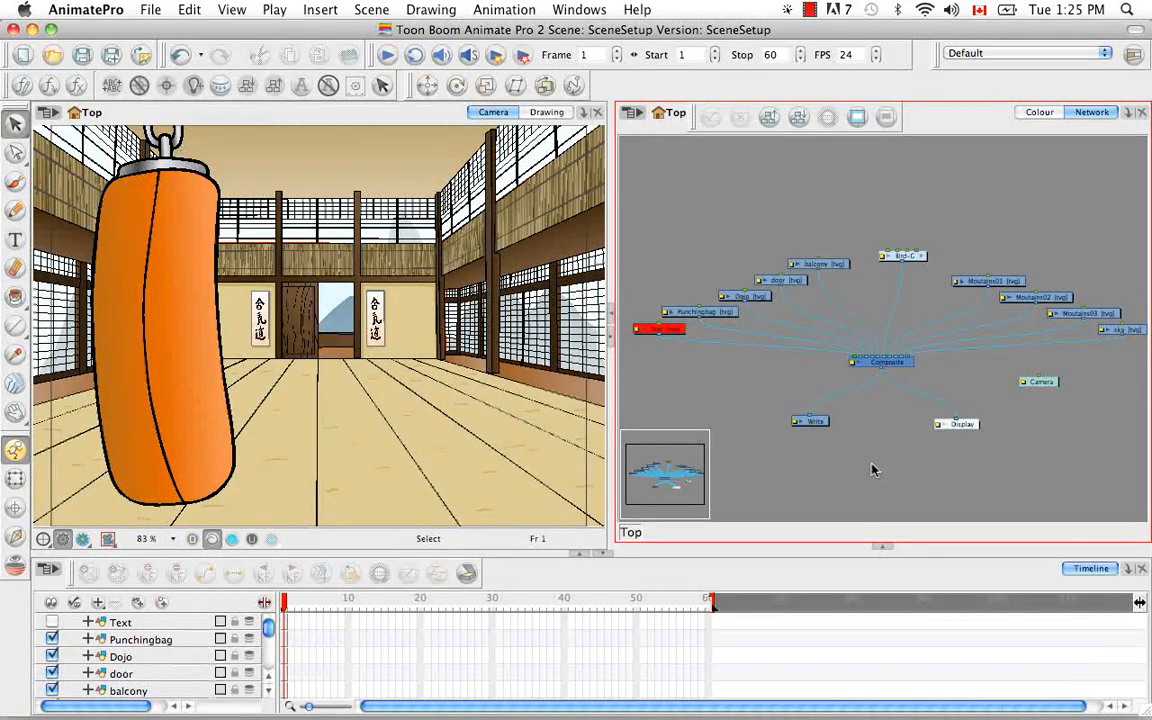
{"action": "mouse_move", "coordinate": [862, 480]}
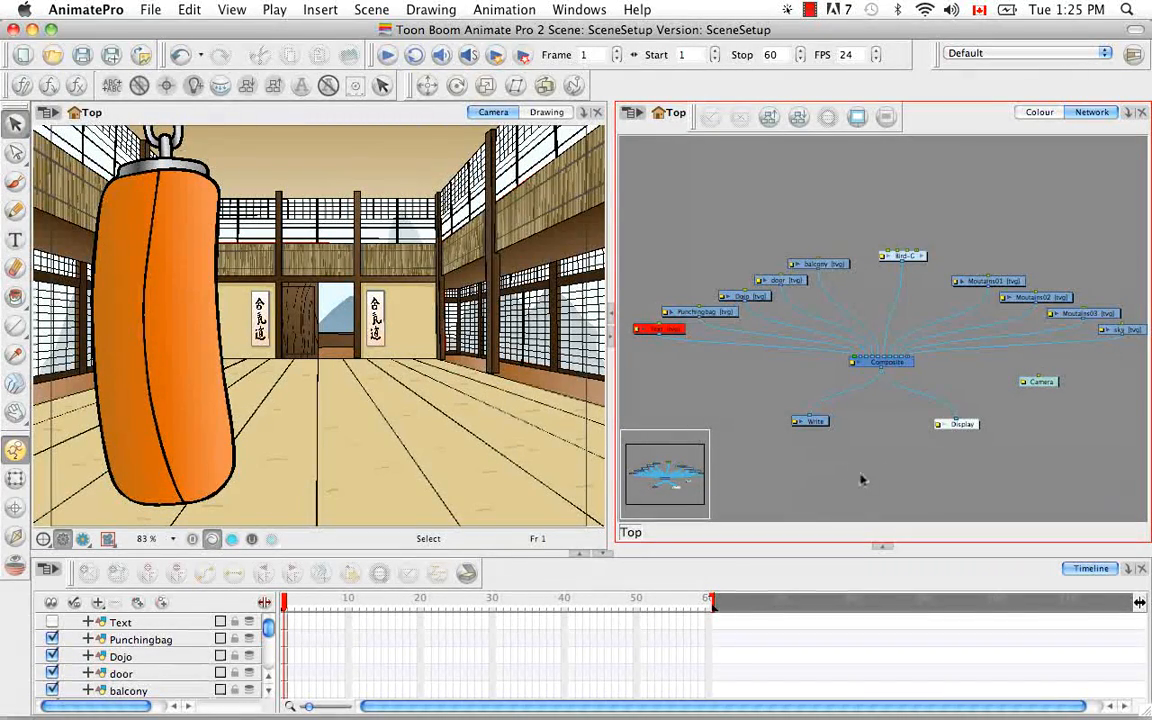
{"action": "mouse_move", "coordinate": [876, 452]}
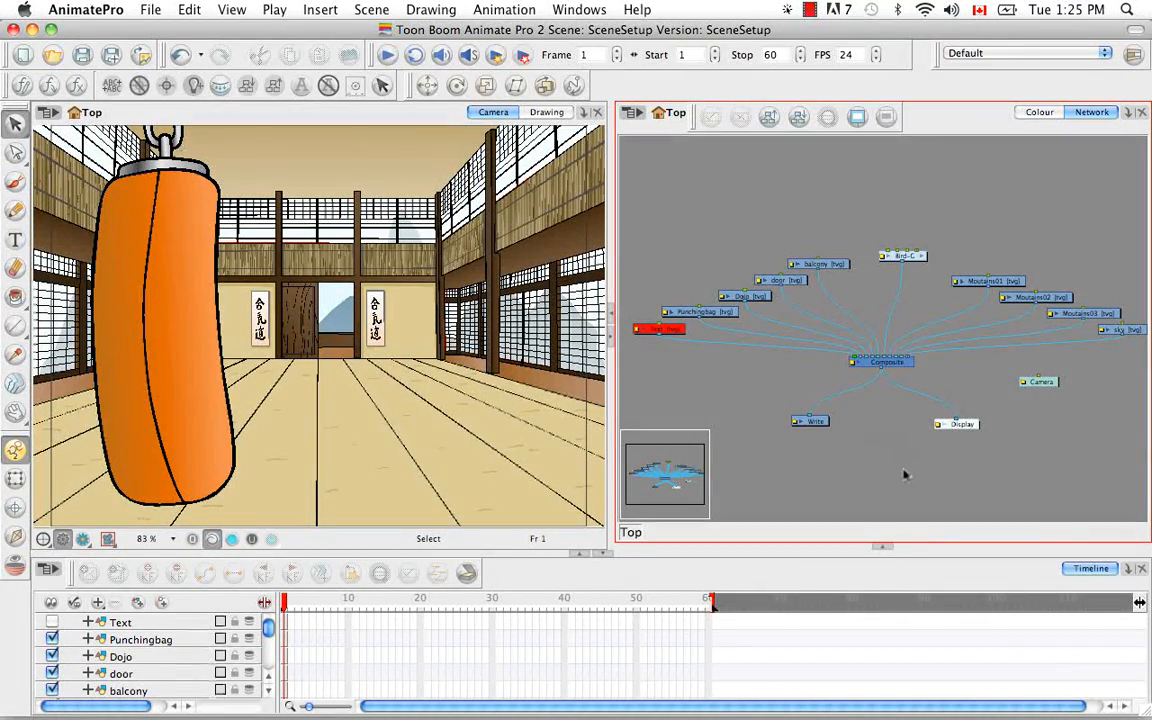
{"action": "mouse_move", "coordinate": [908, 468]}
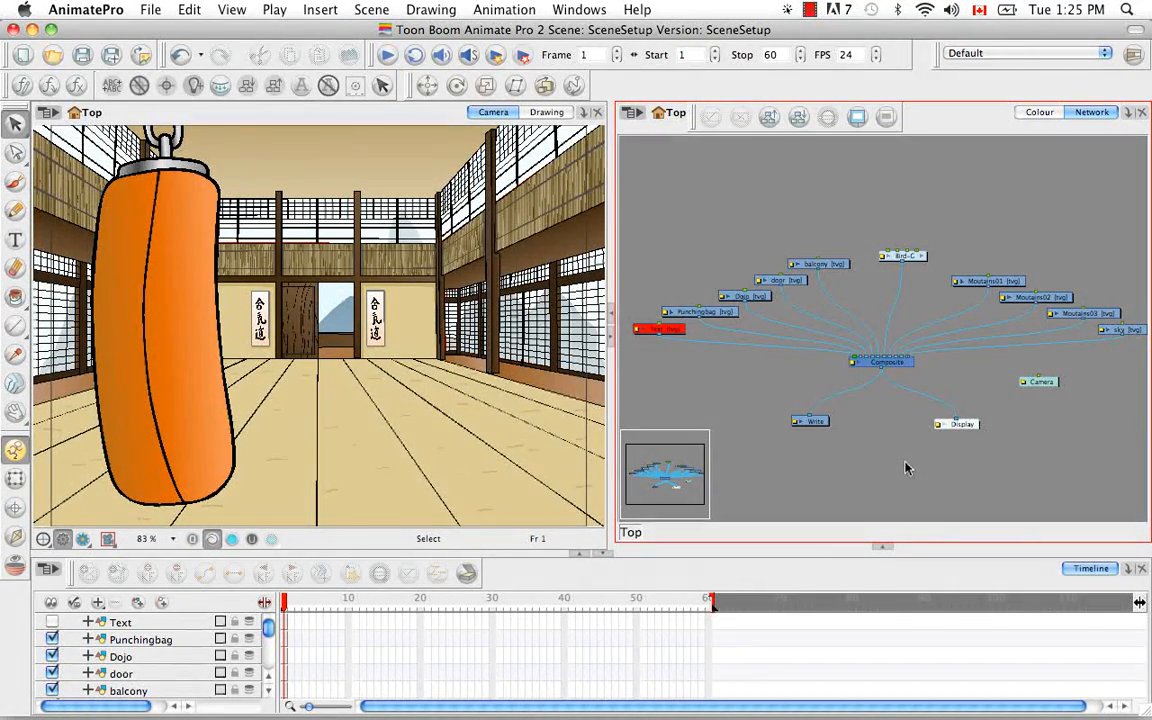
{"action": "mouse_move", "coordinate": [880, 476]}
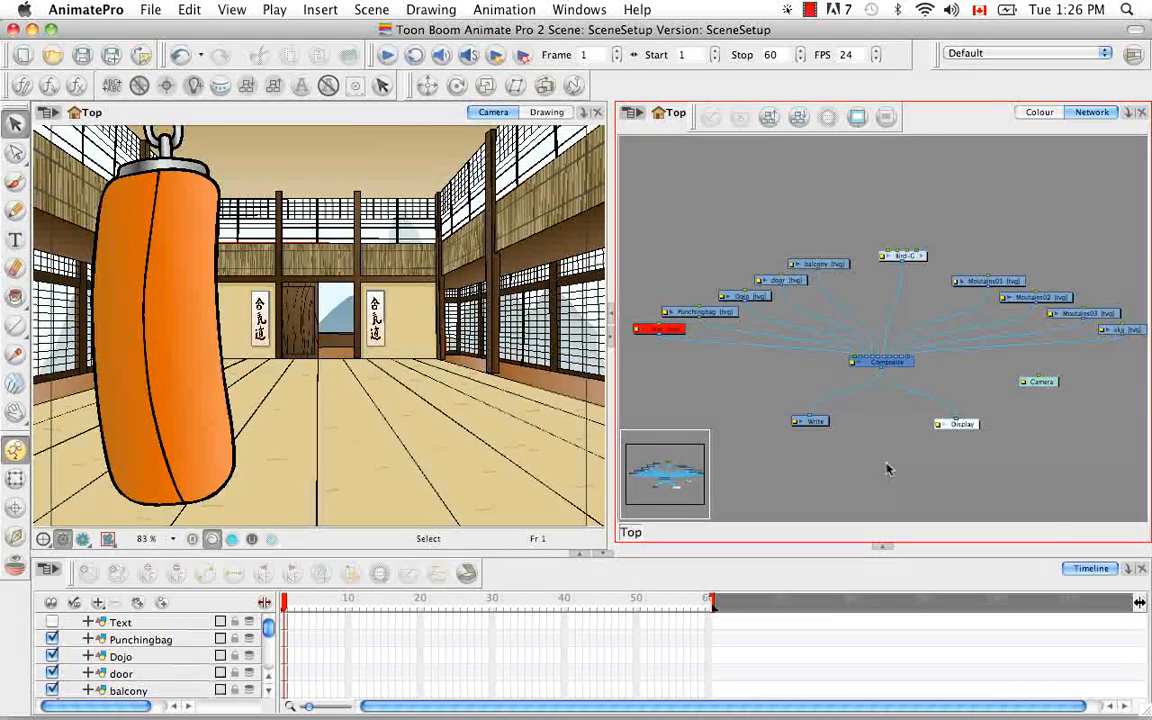
{"action": "mouse_move", "coordinate": [882, 476]}
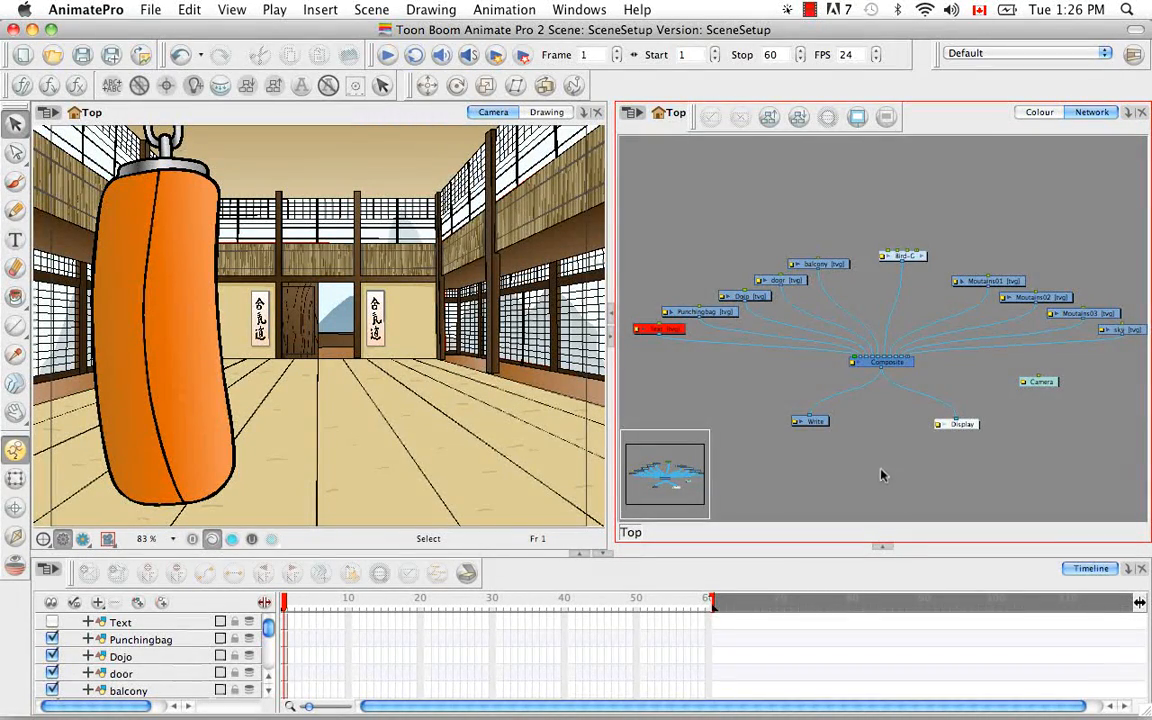
{"action": "mouse_move", "coordinate": [860, 488]}
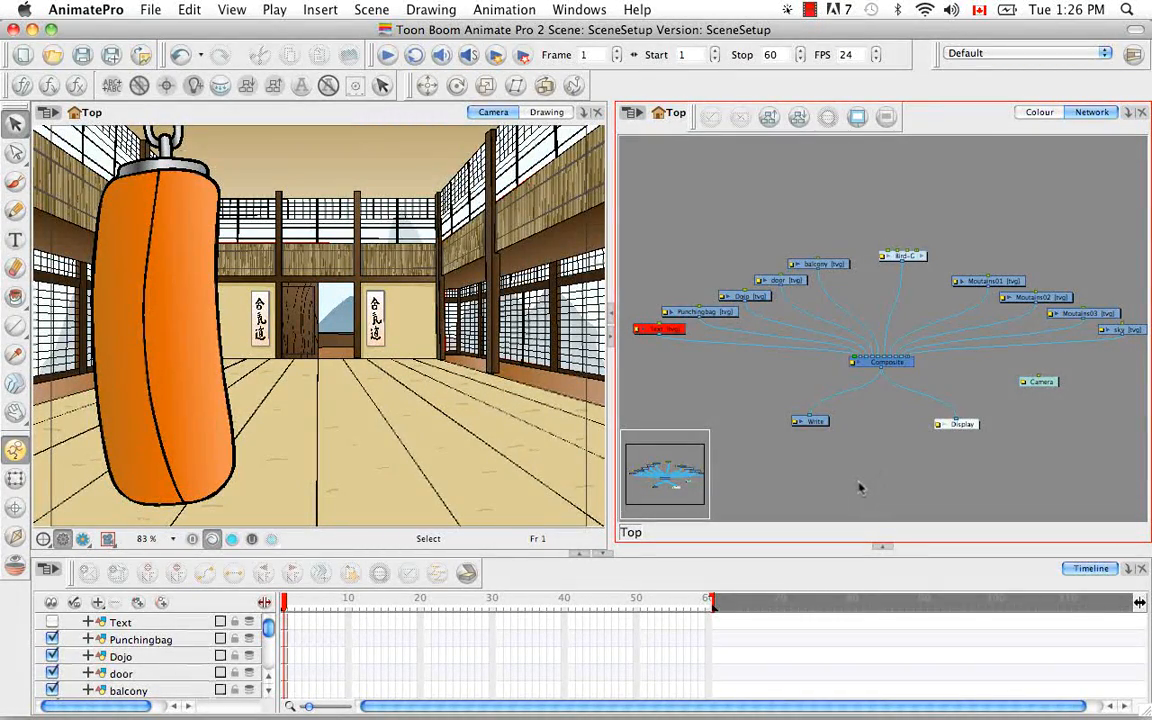
{"action": "mouse_move", "coordinate": [852, 492]}
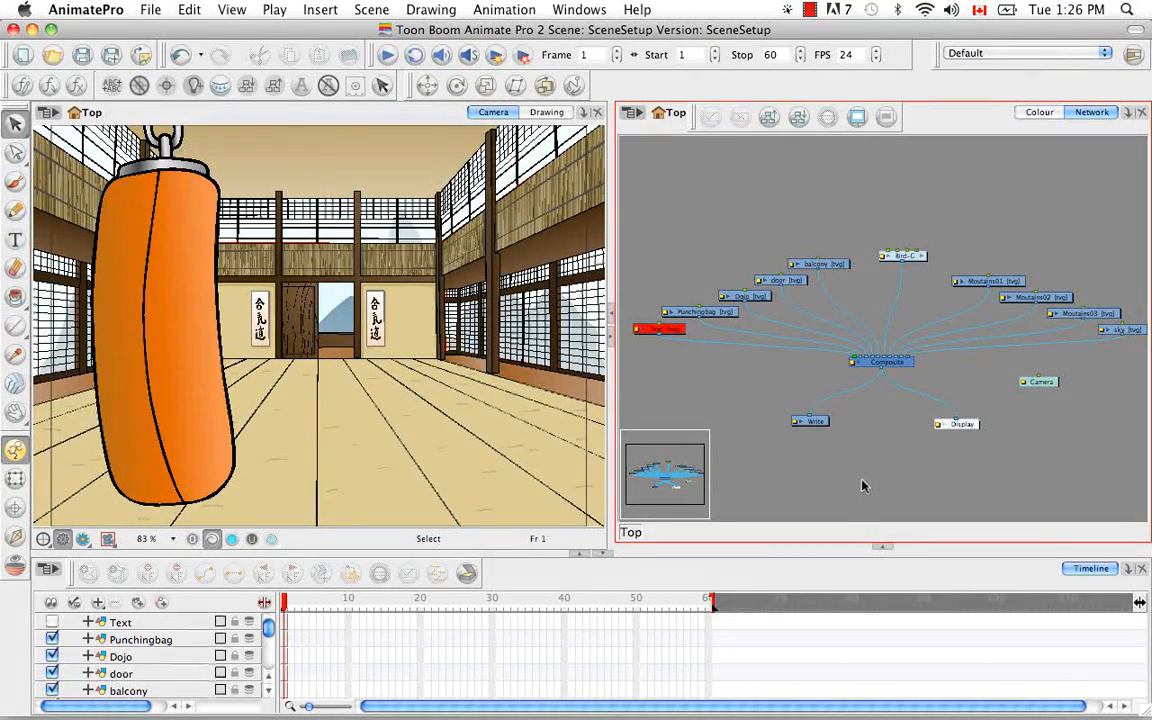
{"action": "mouse_move", "coordinate": [930, 94]}
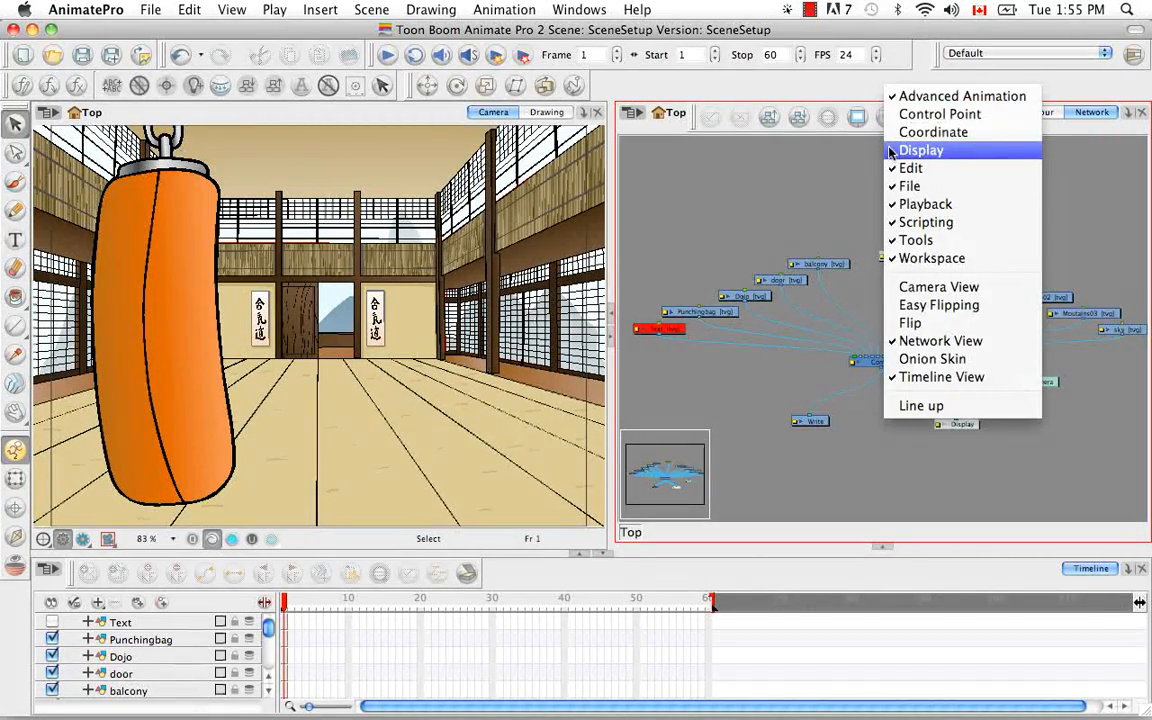
- Enable the Display toolbar and open the Module Library from the Windows menu
{"action": "left_click", "coordinate": [920, 150]}
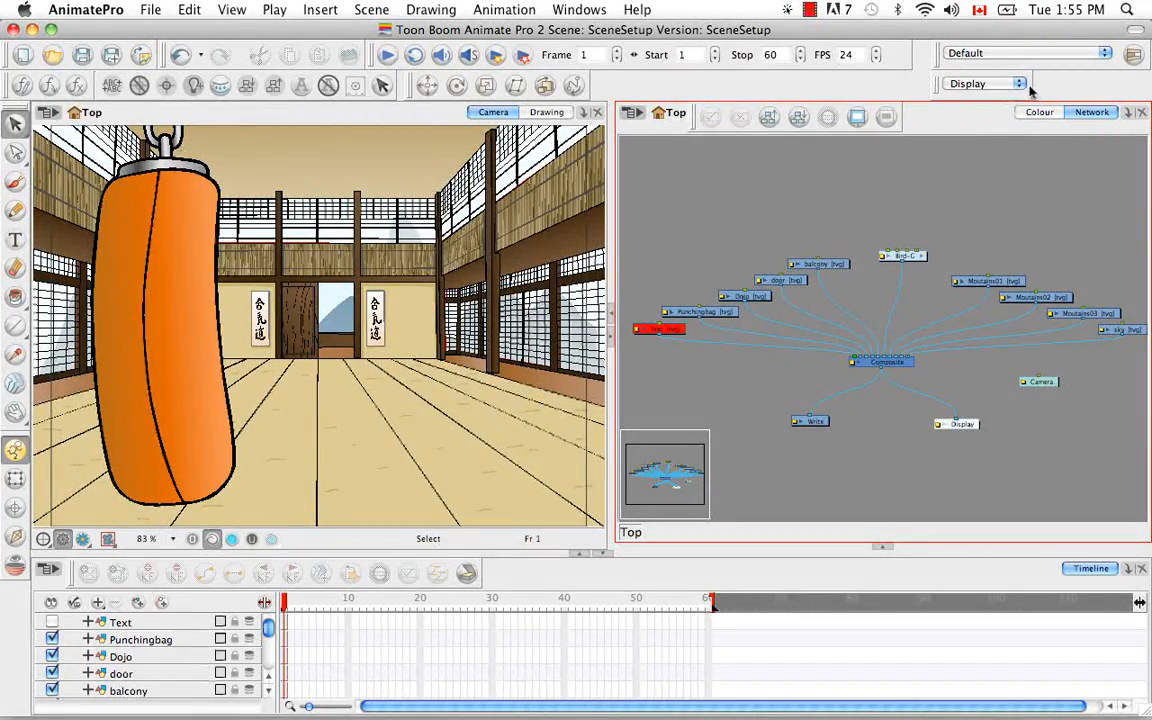
{"action": "left_click", "coordinate": [578, 8]}
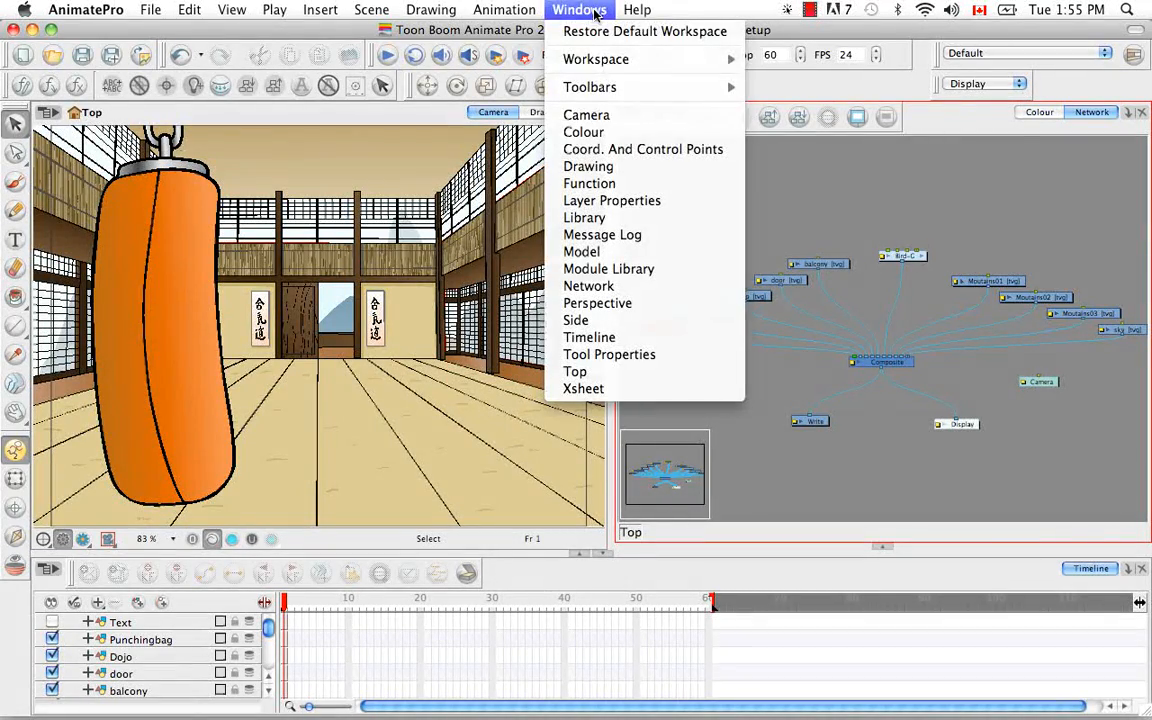
{"action": "mouse_move", "coordinate": [590, 88]}
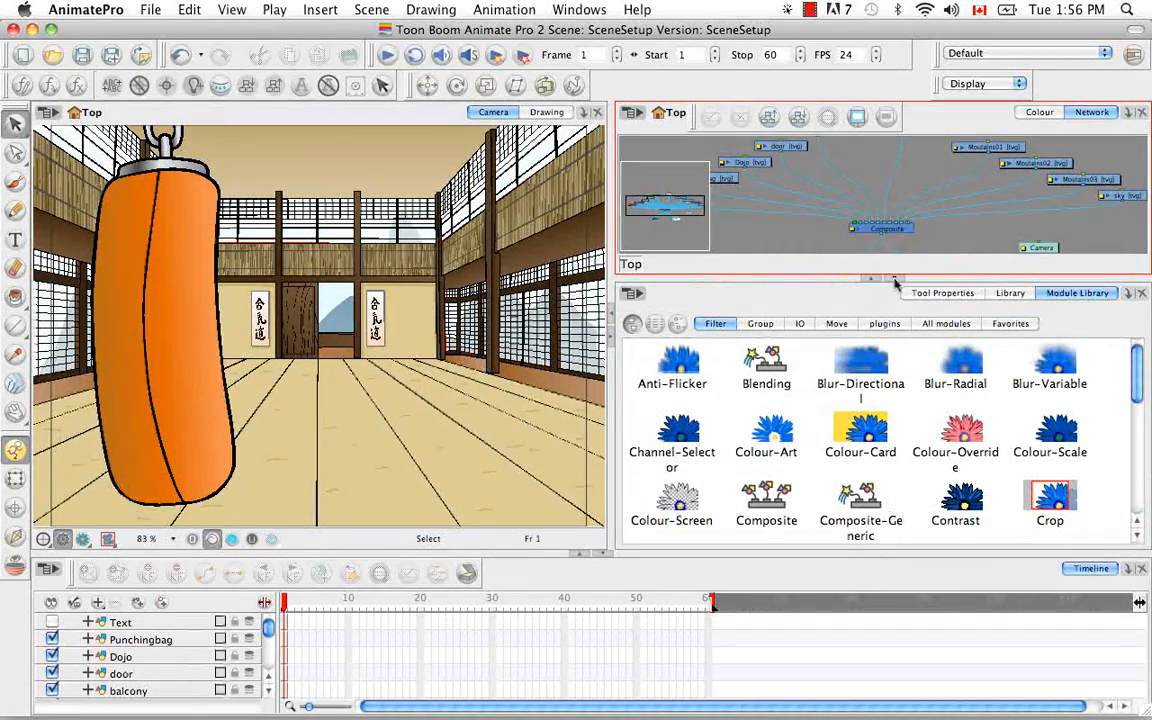
- Add the KR_FULLFRONT karate rabbit template from the library into the Camera view
{"action": "left_click", "coordinate": [1008, 292]}
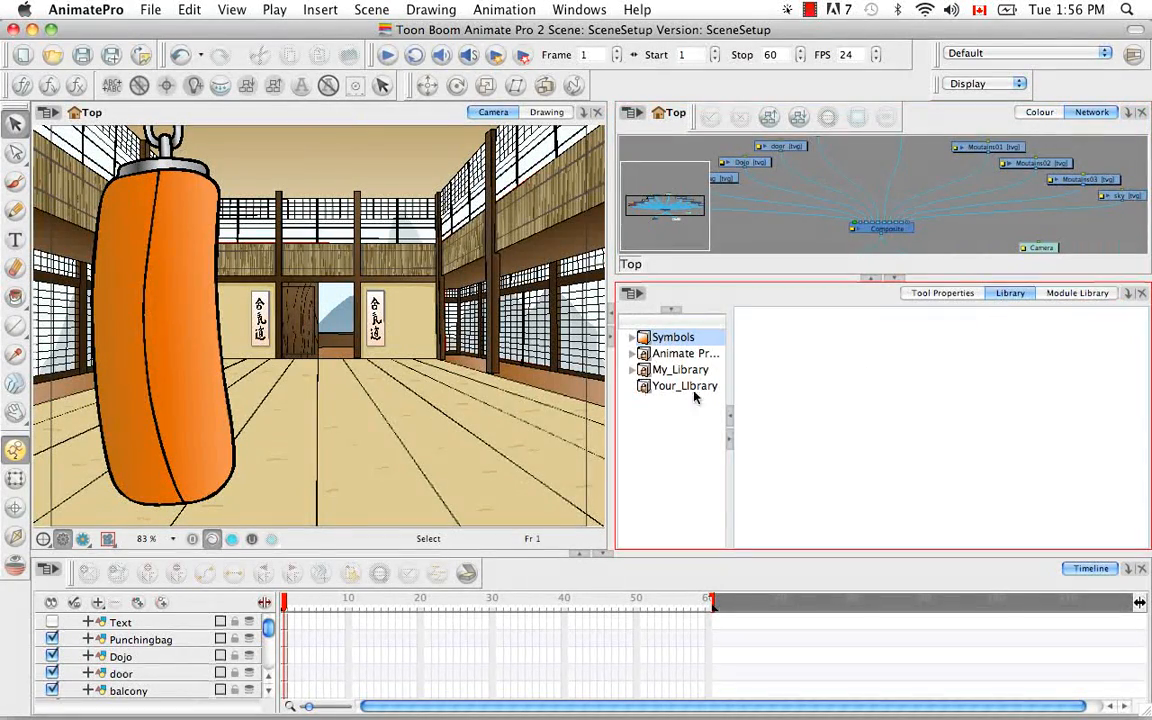
{"action": "left_click", "coordinate": [690, 368]}
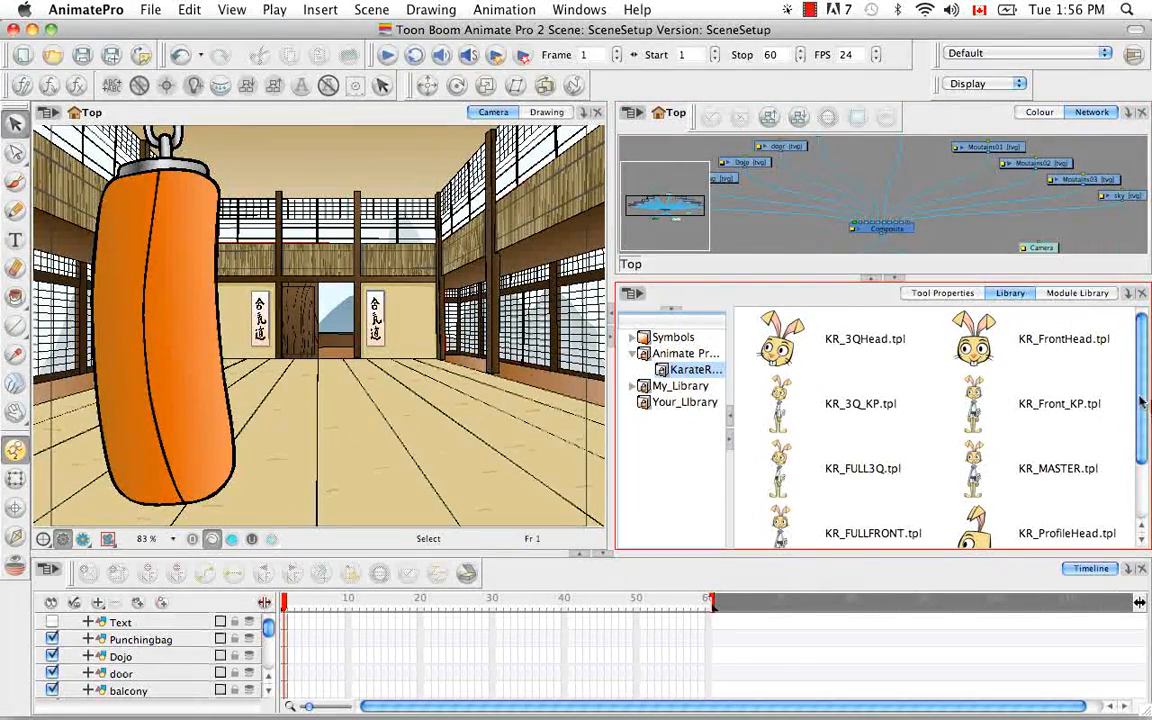
{"action": "scroll", "scroll_direction": "down", "scroll_amount": 3}
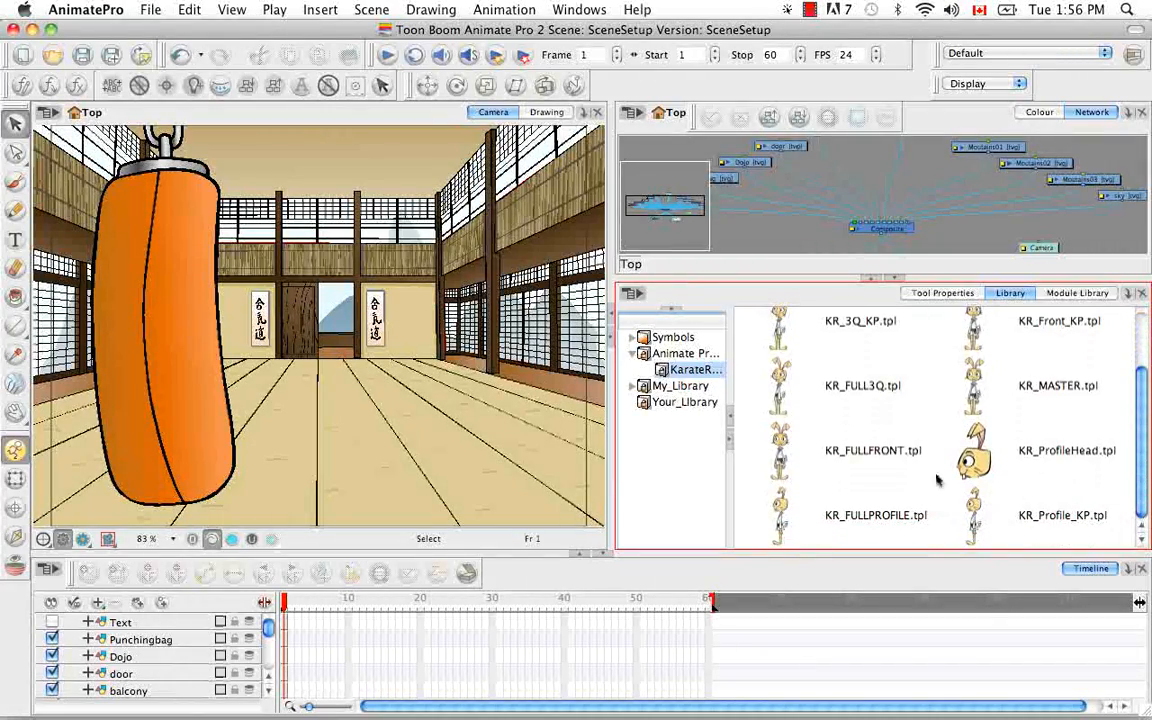
{"action": "left_click", "coordinate": [872, 450]}
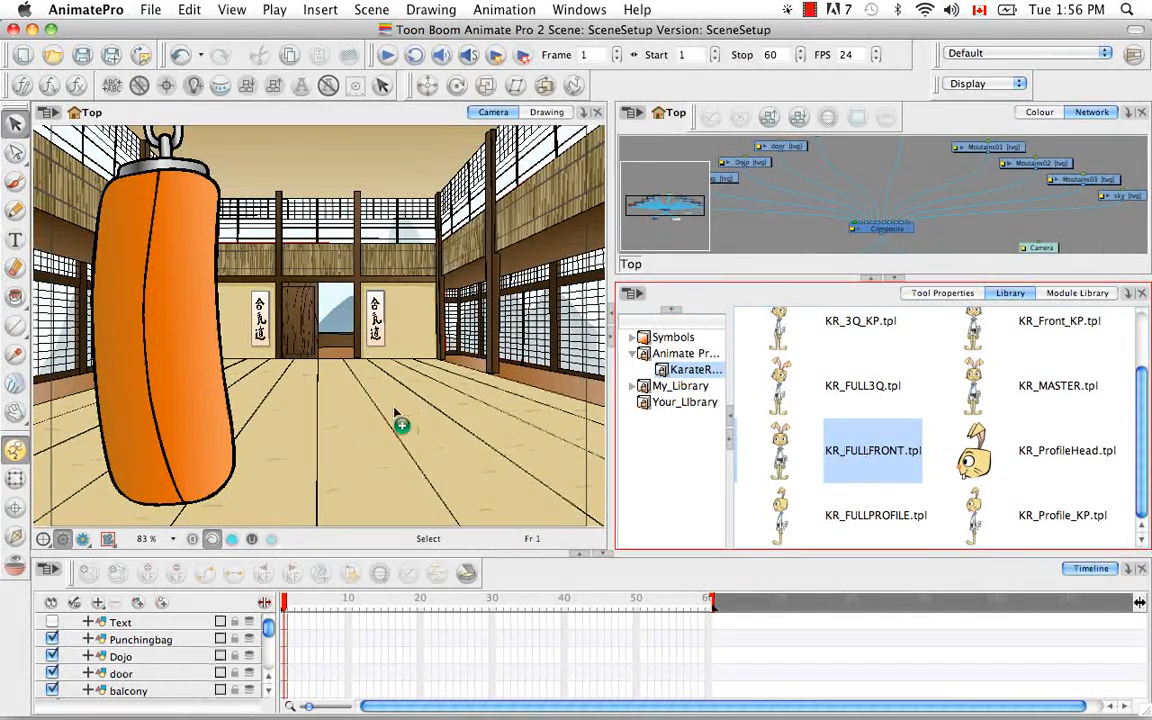
{"action": "mouse_move", "coordinate": [356, 432]}
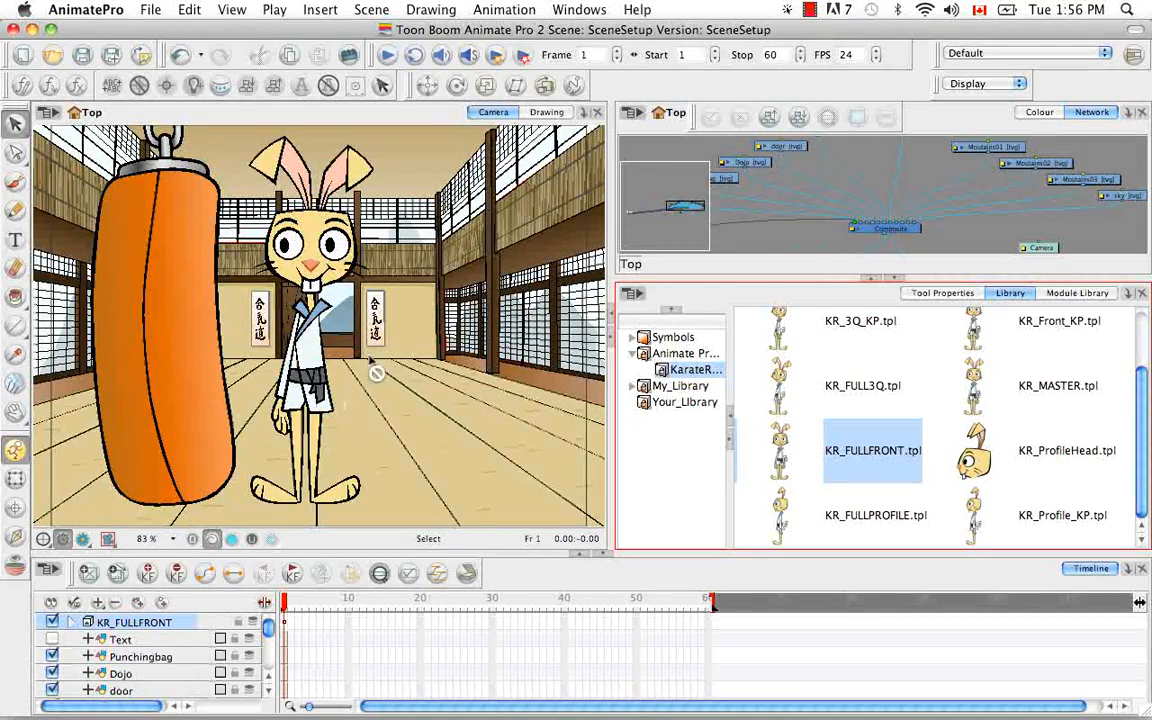
{"action": "mouse_move", "coordinate": [382, 468]}
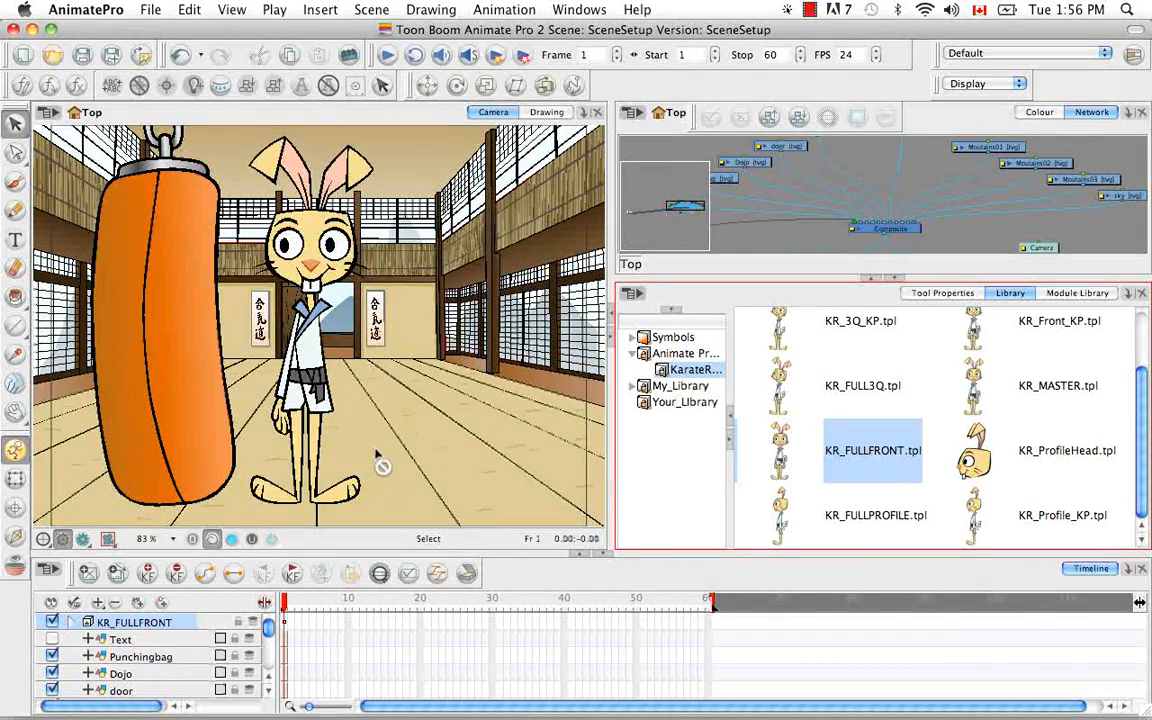
{"action": "mouse_move", "coordinate": [336, 444]}
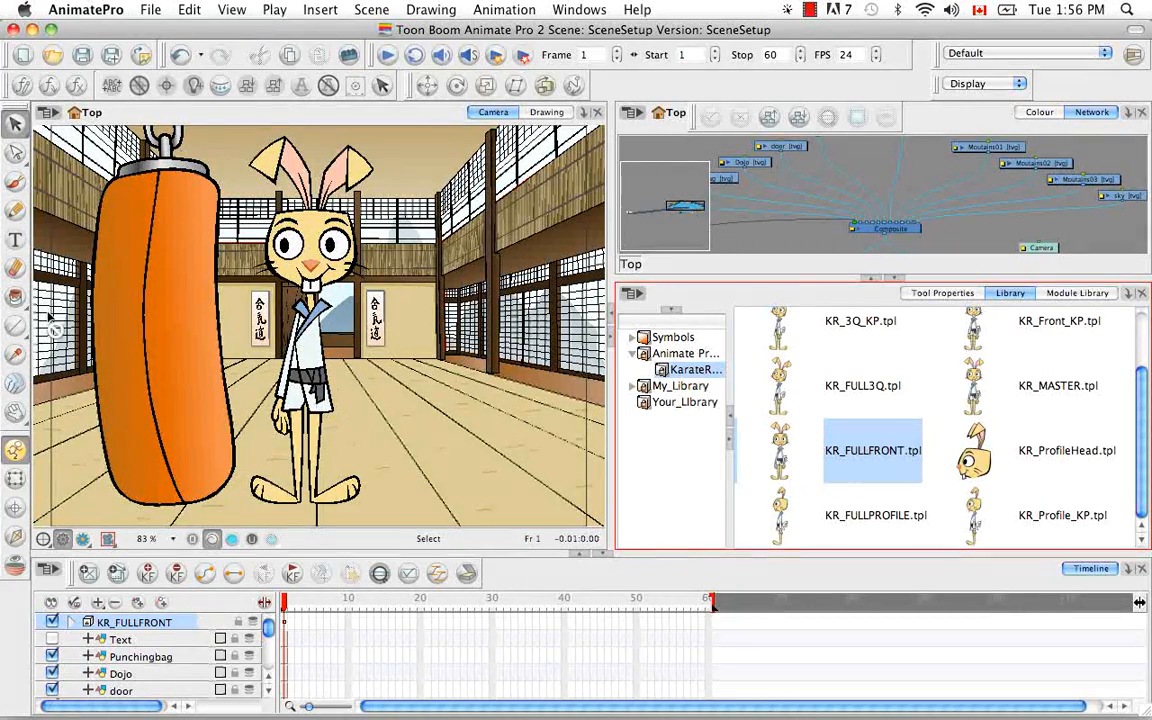
- Expand the KR_FULLFRONT timeline layer to show MASTER-PEG and its child layers
{"action": "left_click", "coordinate": [88, 620]}
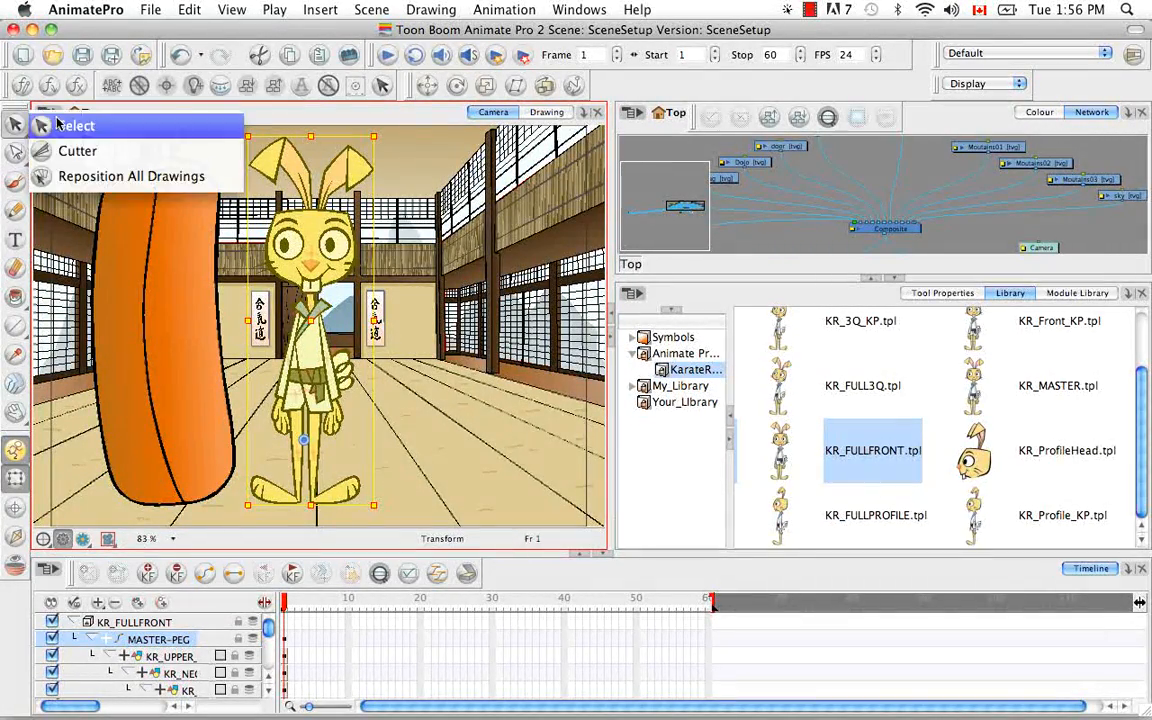
- Drag a Display module from Module Library Favorites into the network and connect KR_FULLFRONT to it
{"action": "left_click", "coordinate": [76, 124]}
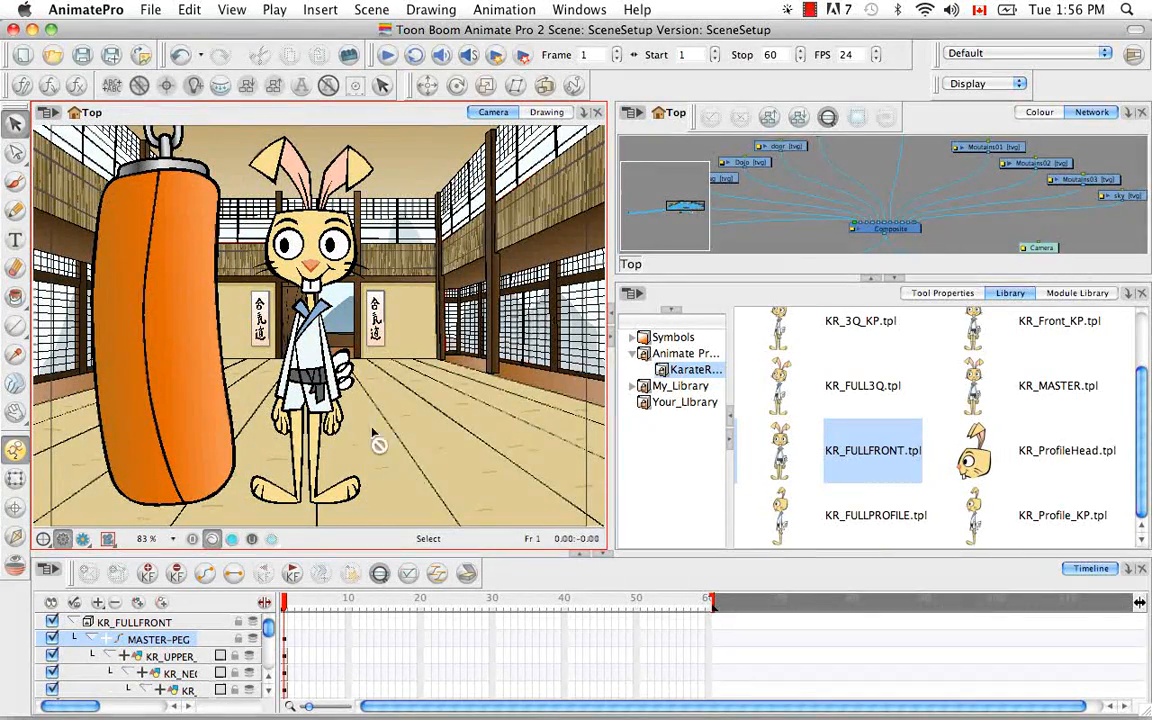
{"action": "left_click", "coordinate": [1076, 292]}
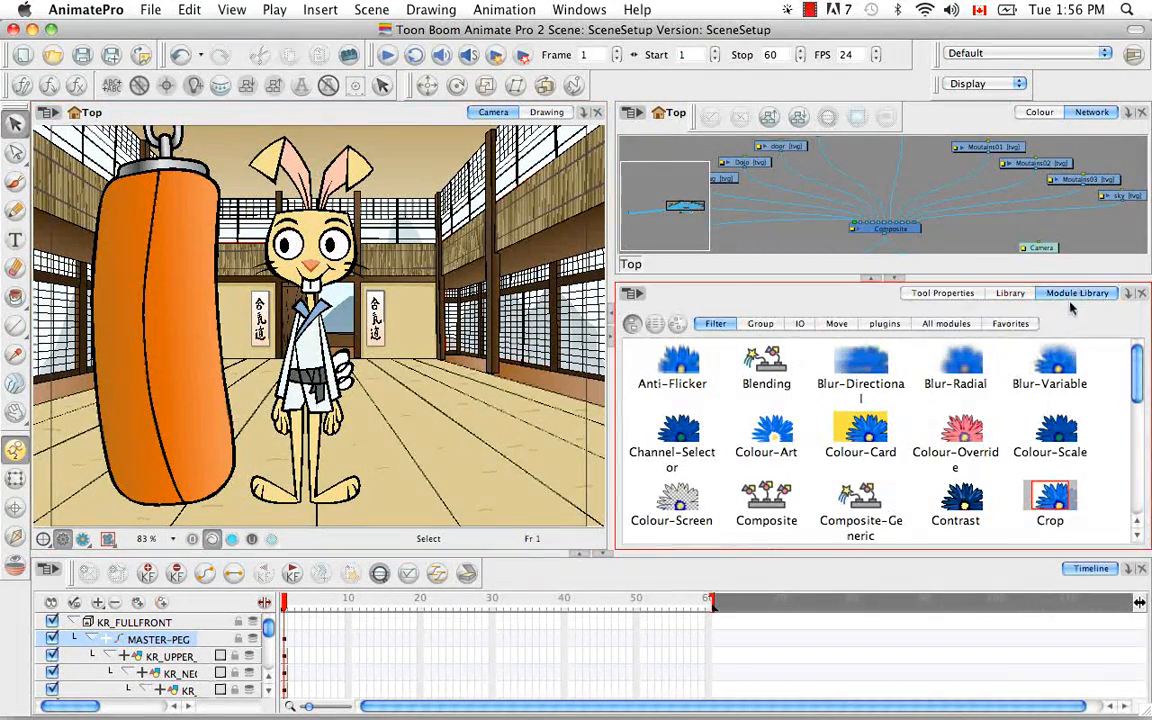
{"action": "left_click", "coordinate": [1010, 324]}
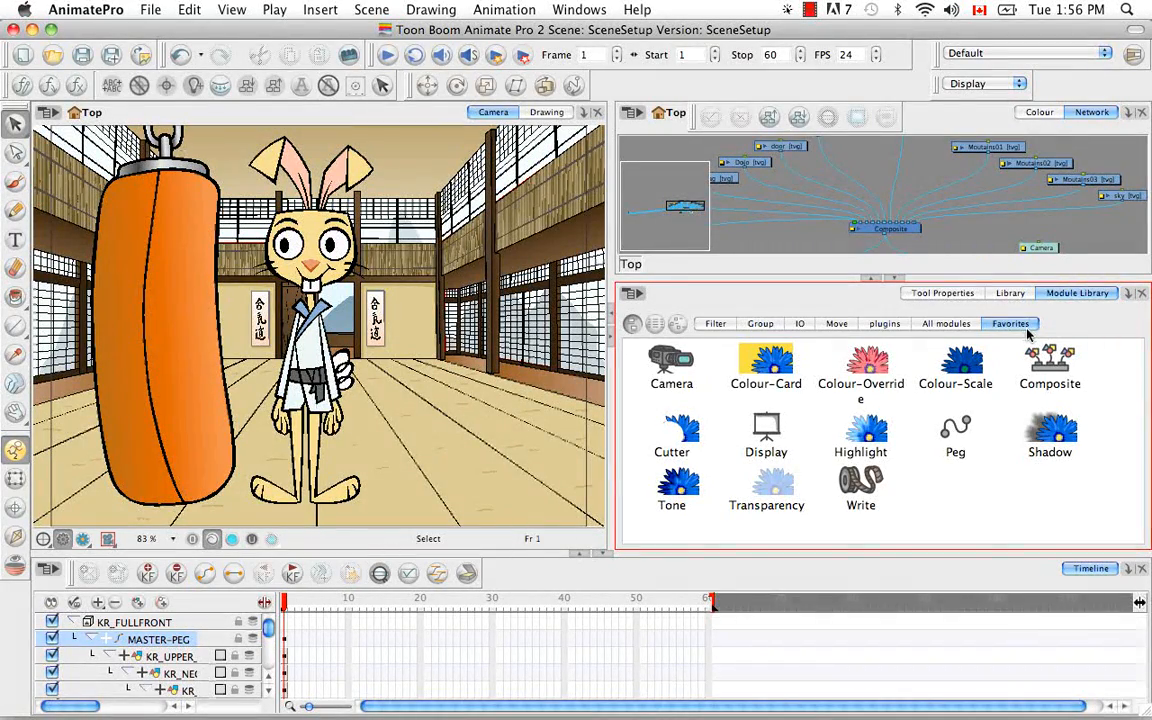
{"action": "left_click", "coordinate": [764, 436]}
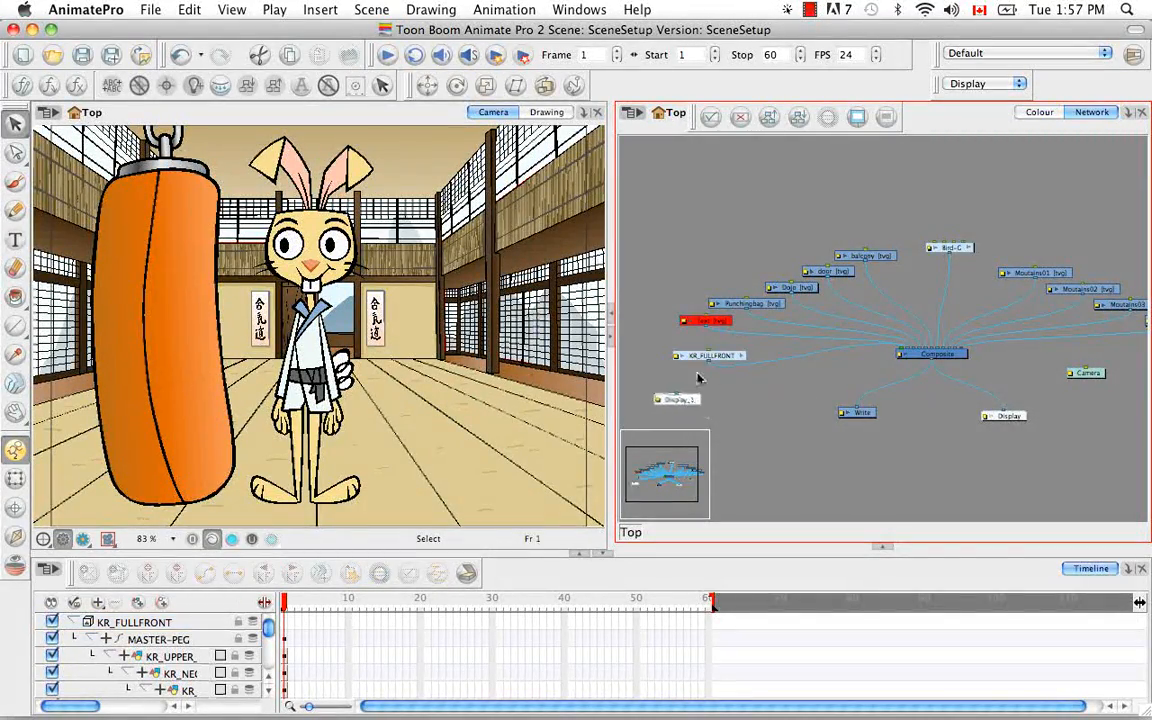
{"action": "mouse_move", "coordinate": [708, 368]}
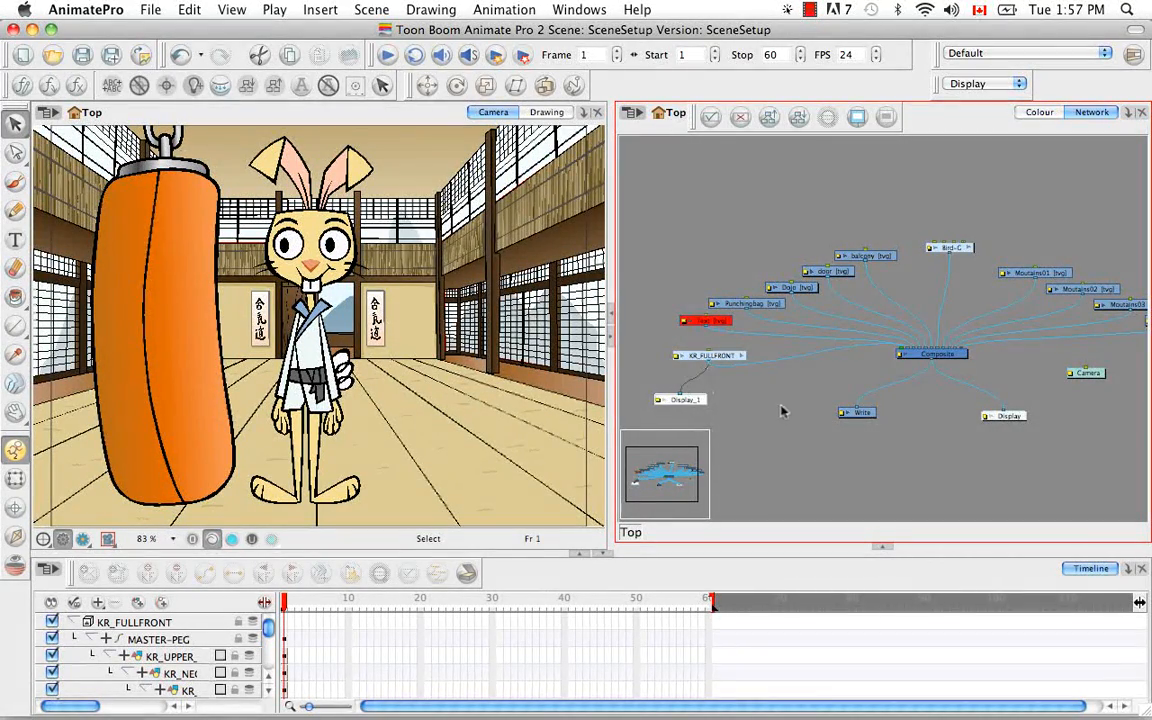
- Rename the Display_1 node to KarateRabbit in its Layer Properties
{"action": "double_click", "coordinate": [684, 400]}
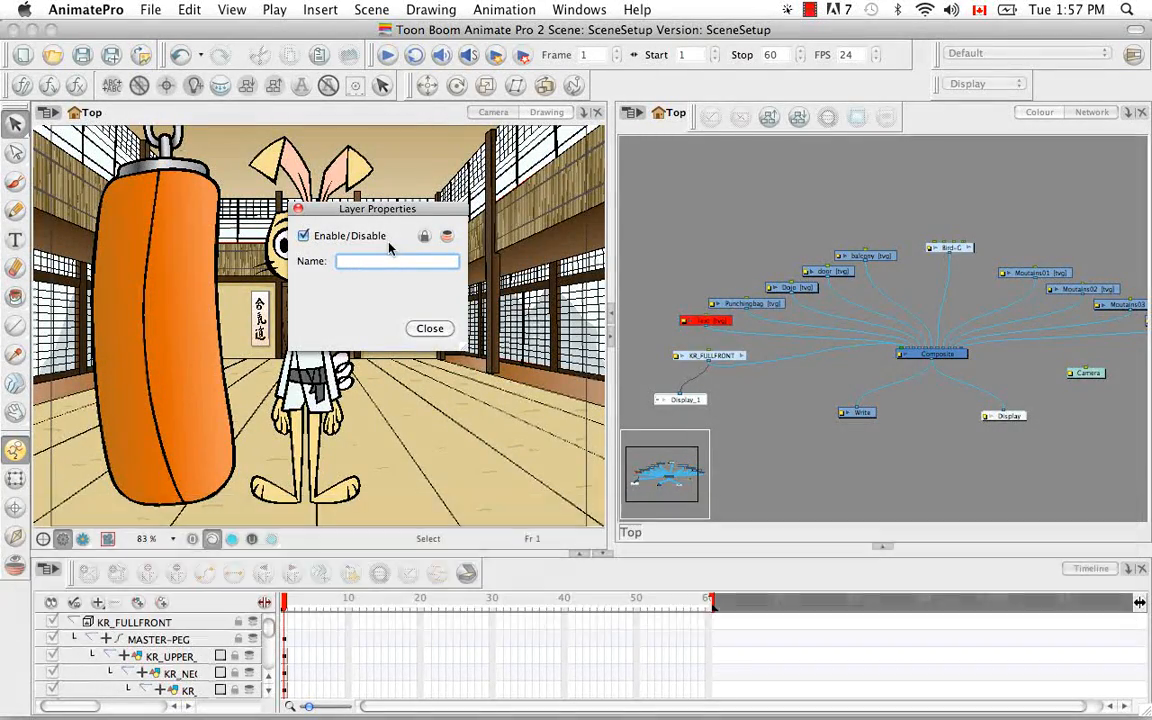
{"action": "type", "text": "KarateRabbit"}
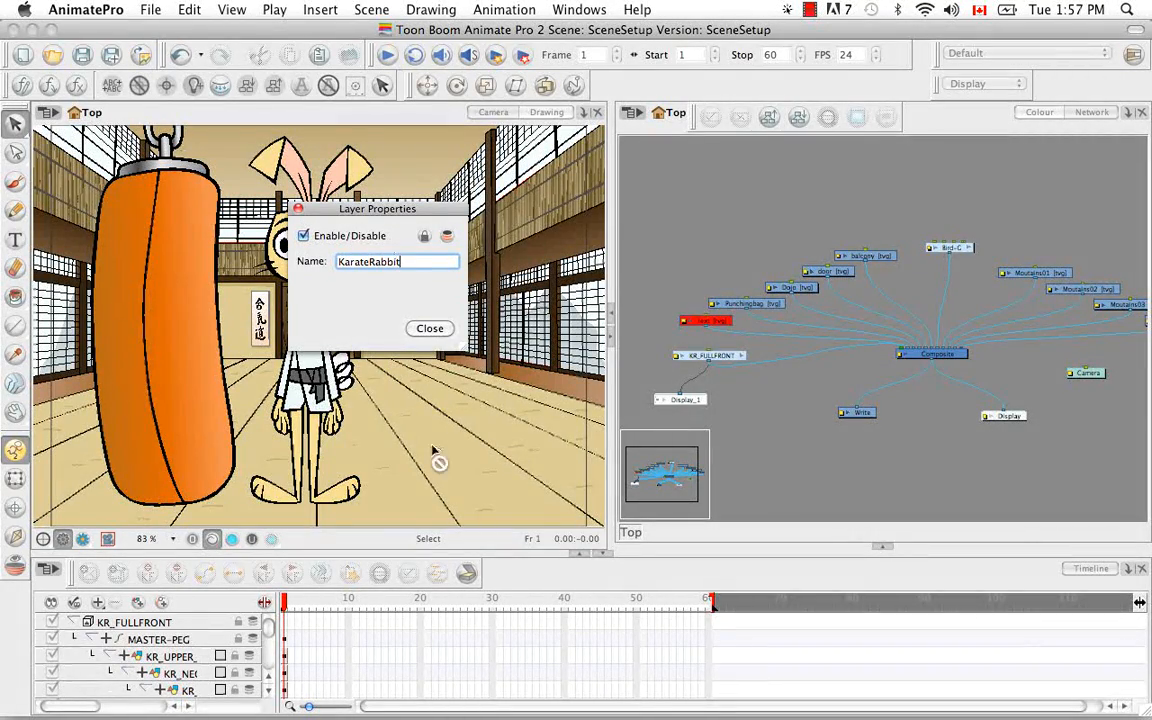
{"action": "left_click", "coordinate": [428, 328]}
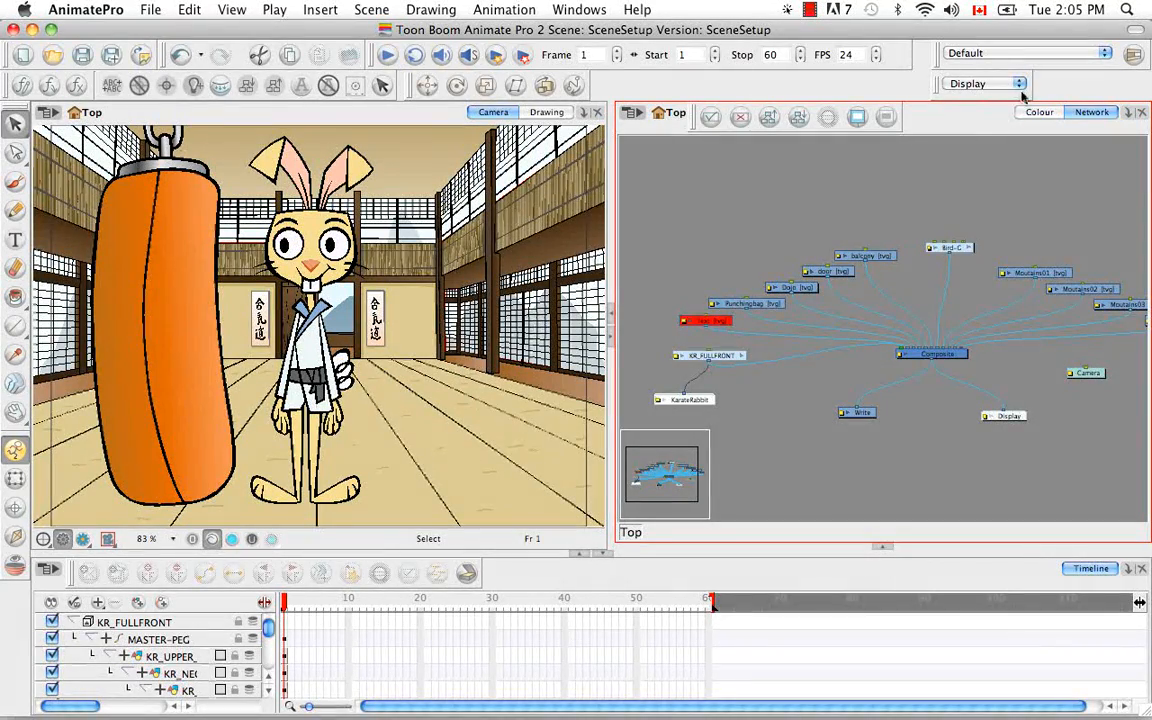
{"action": "left_click", "coordinate": [1020, 84]}
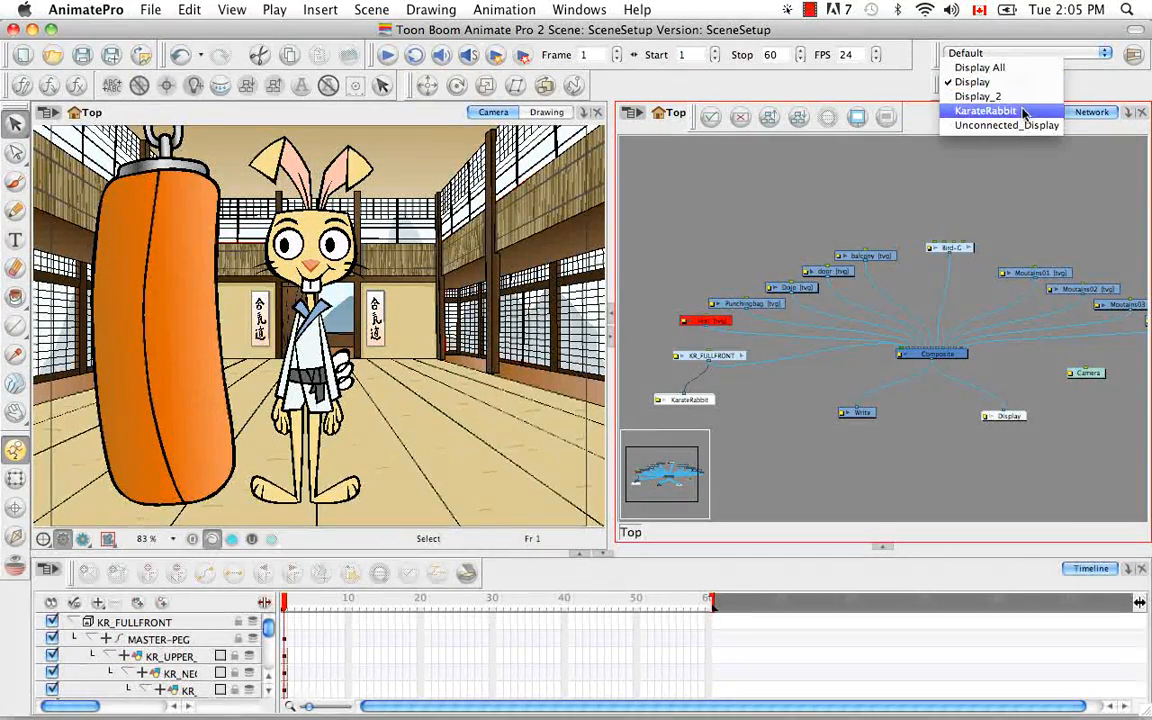
{"action": "left_click", "coordinate": [984, 110]}
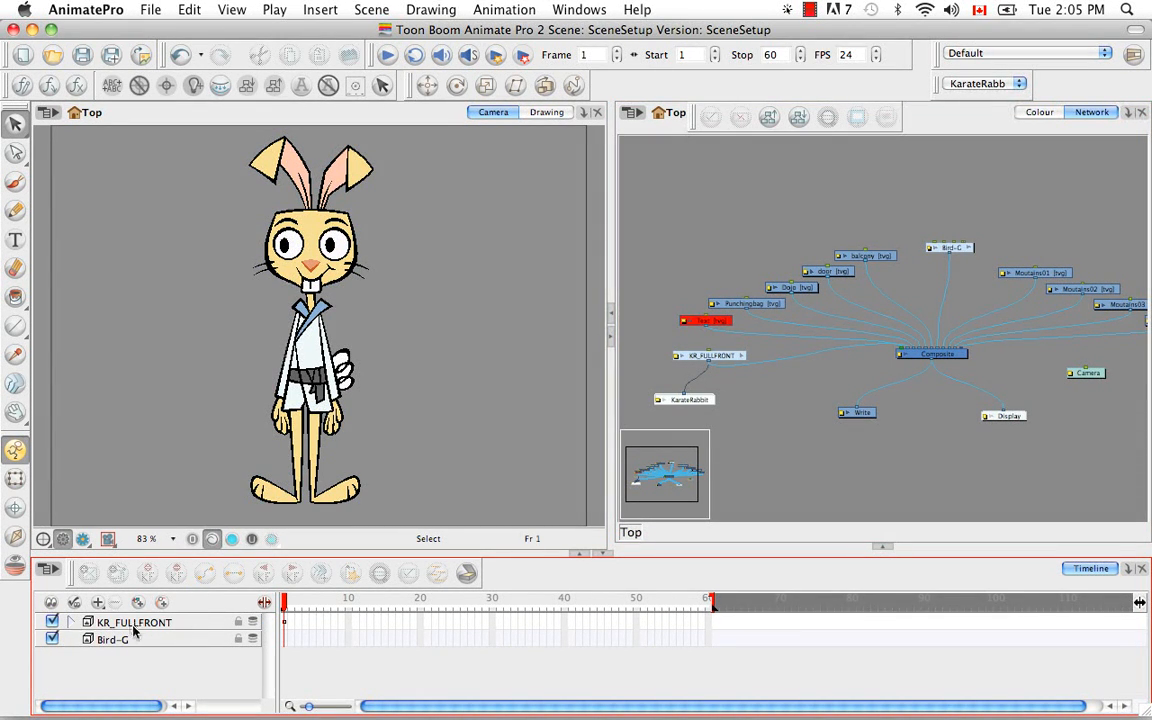
{"action": "mouse_move", "coordinate": [112, 652]}
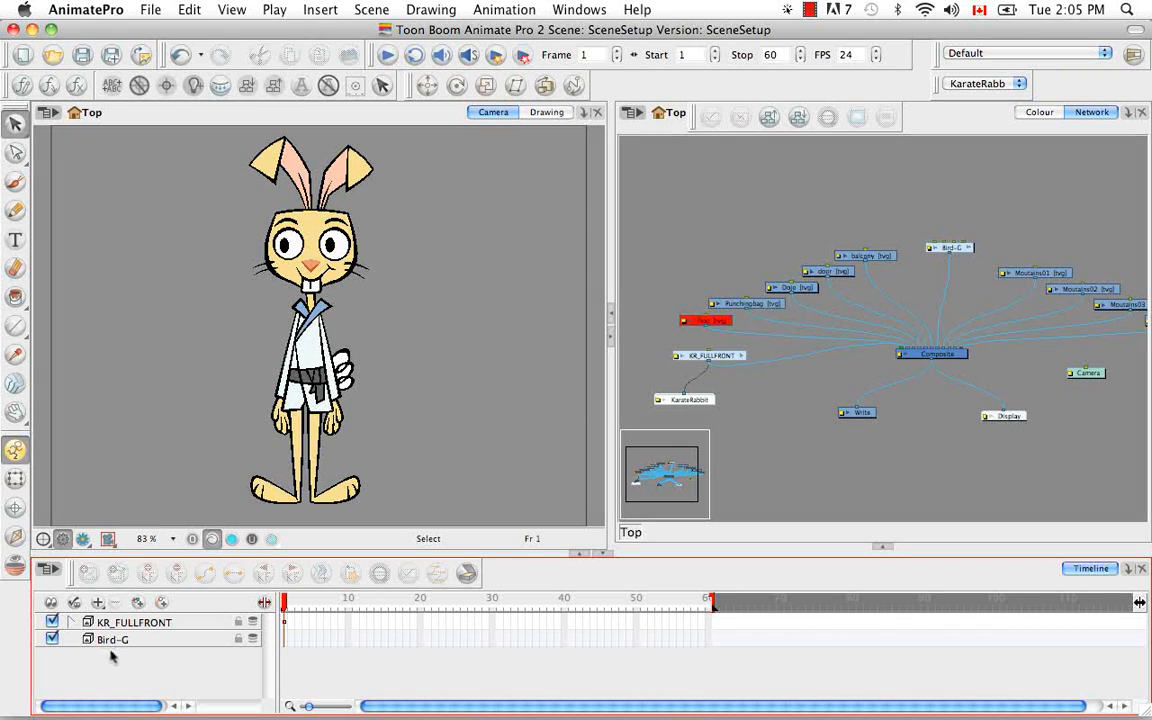
{"action": "mouse_move", "coordinate": [158, 660]}
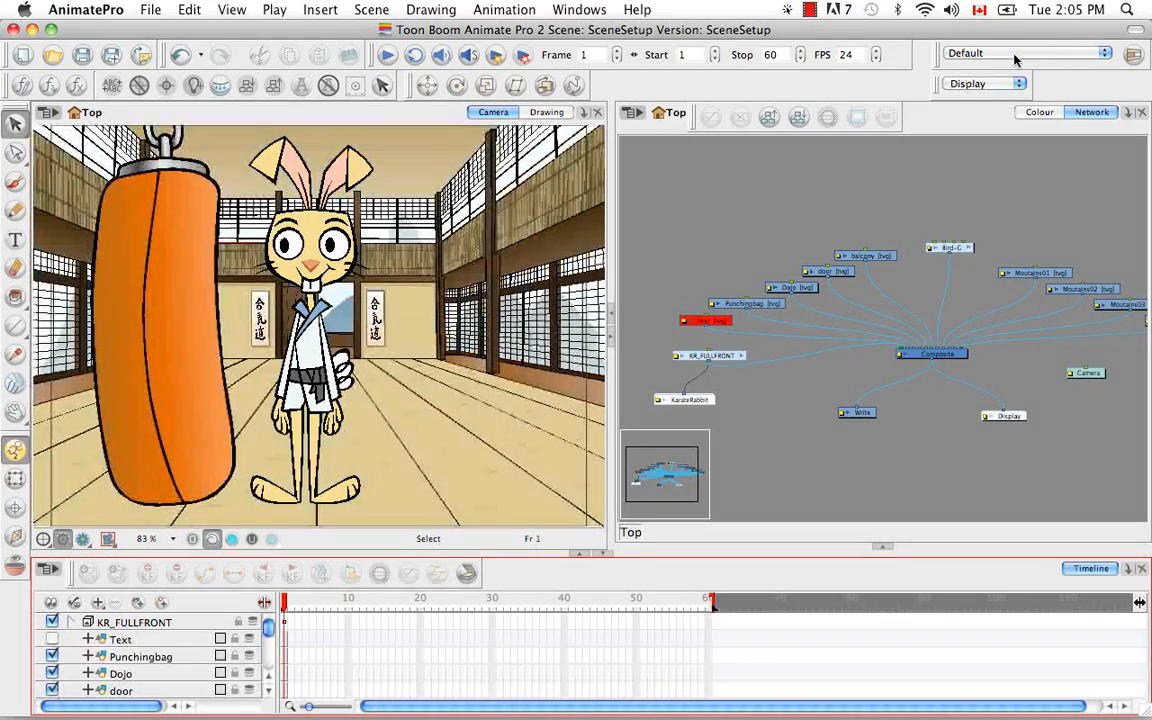
{"action": "scroll", "scroll_direction": "down", "scroll_amount": 3}
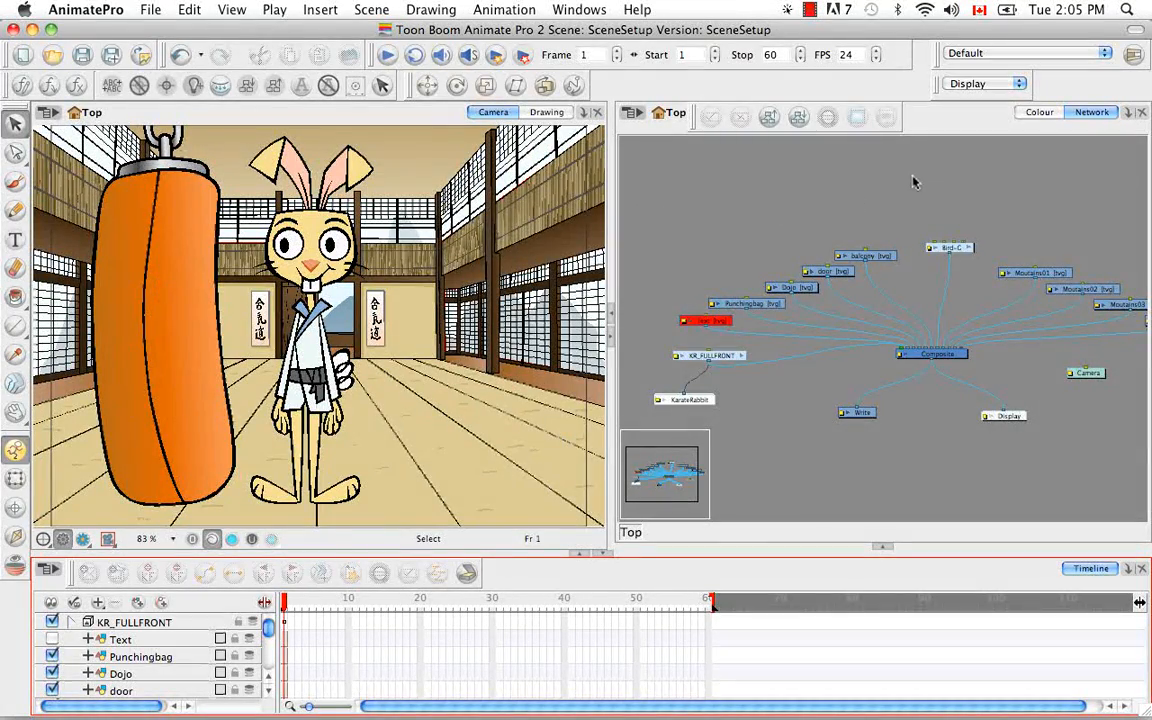
{"action": "mouse_move", "coordinate": [880, 472]}
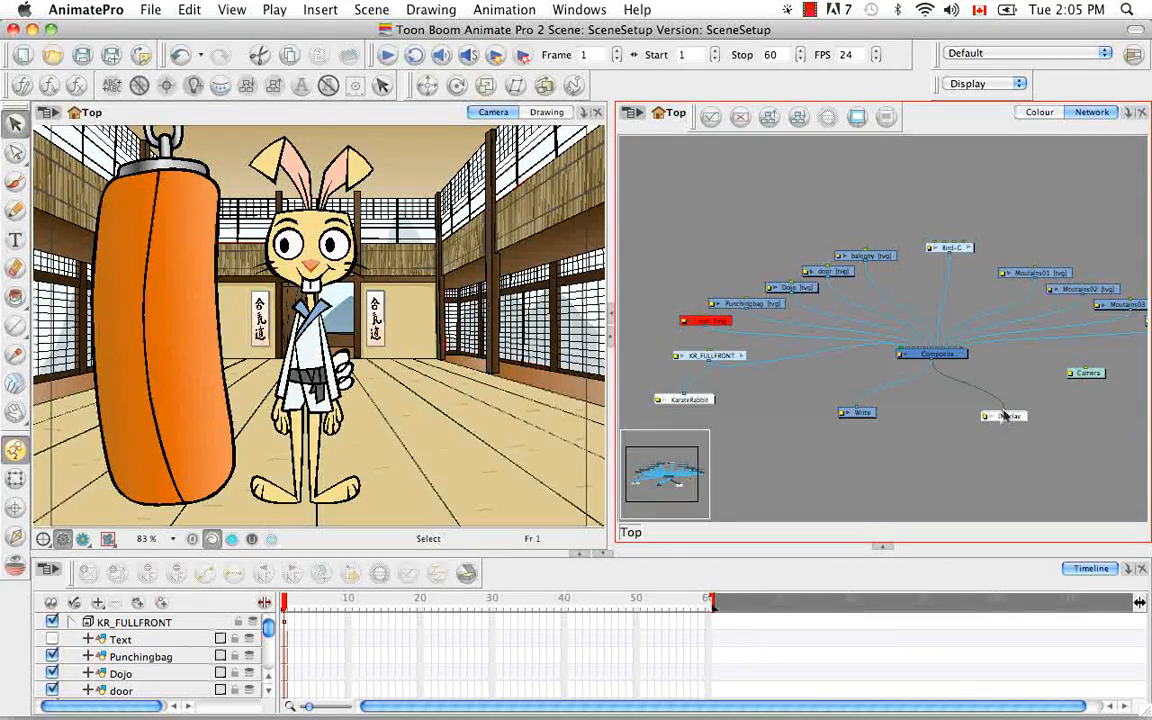
{"action": "left_click", "coordinate": [1016, 84]}
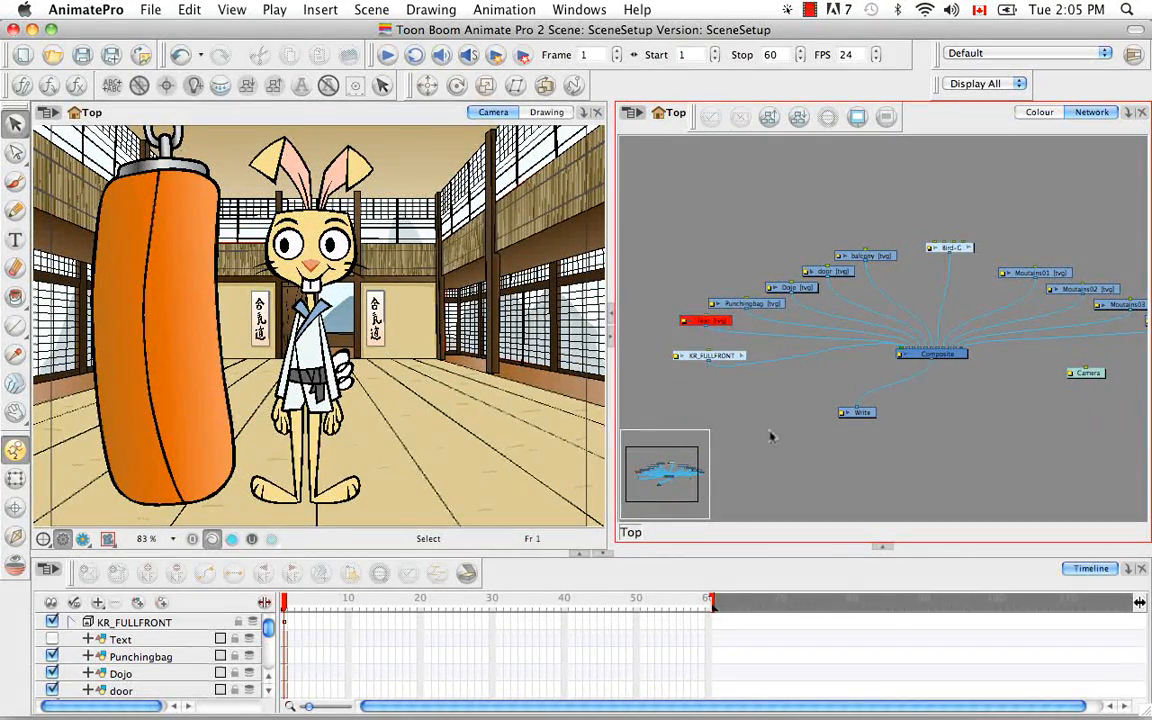
{"action": "mouse_move", "coordinate": [936, 80]}
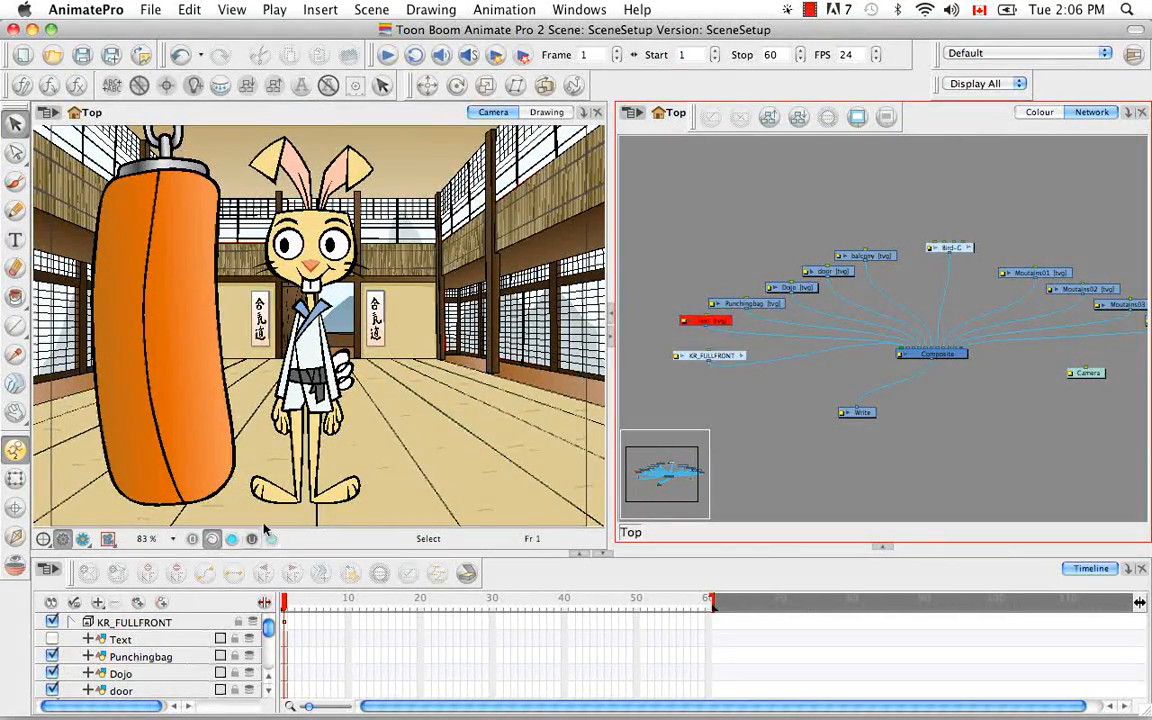
{"action": "mouse_move", "coordinate": [772, 424]}
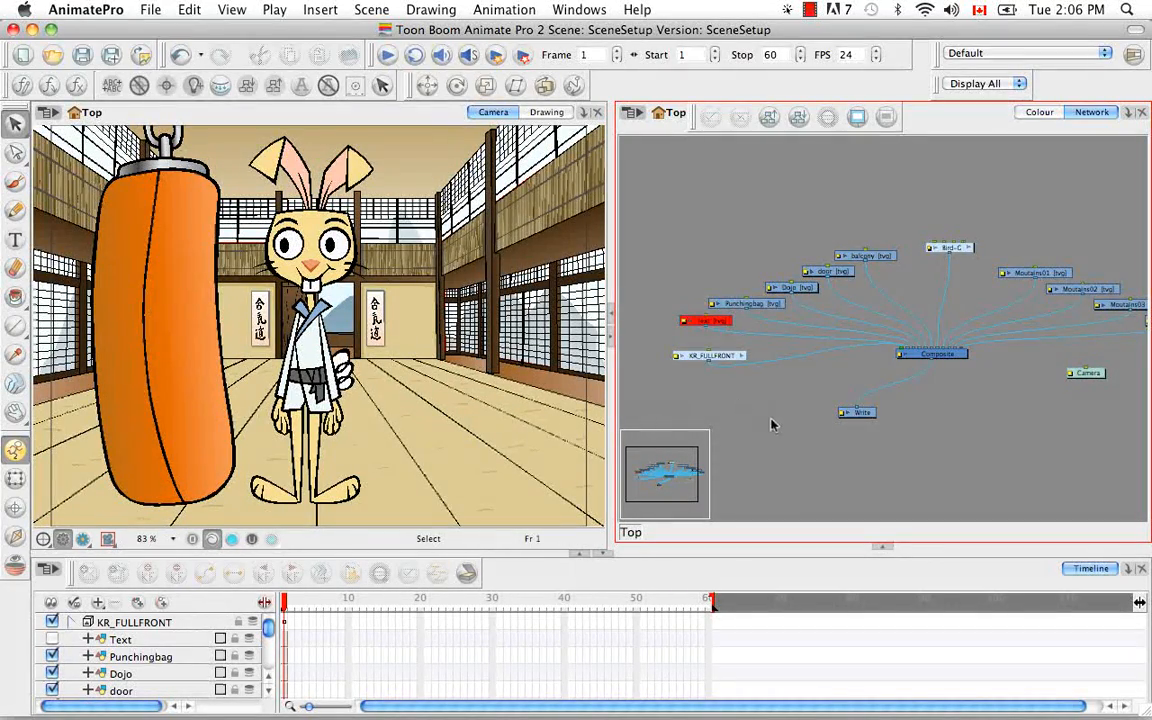
{"action": "mouse_move", "coordinate": [780, 468]}
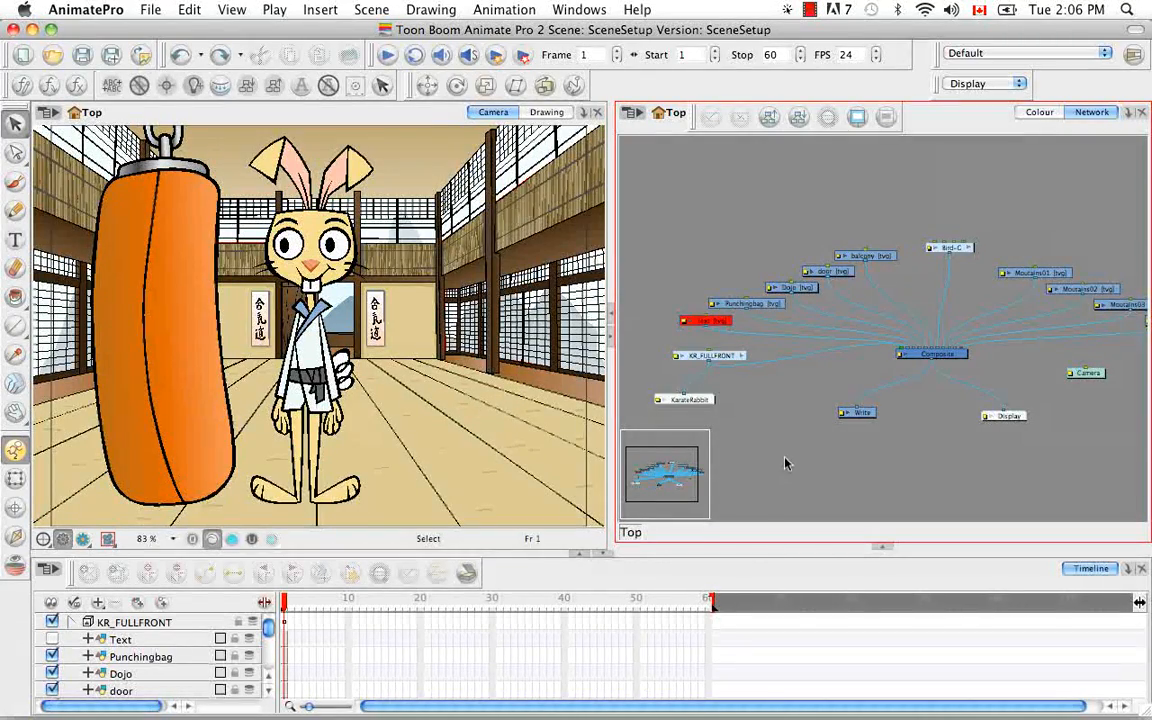
{"action": "mouse_move", "coordinate": [784, 470]}
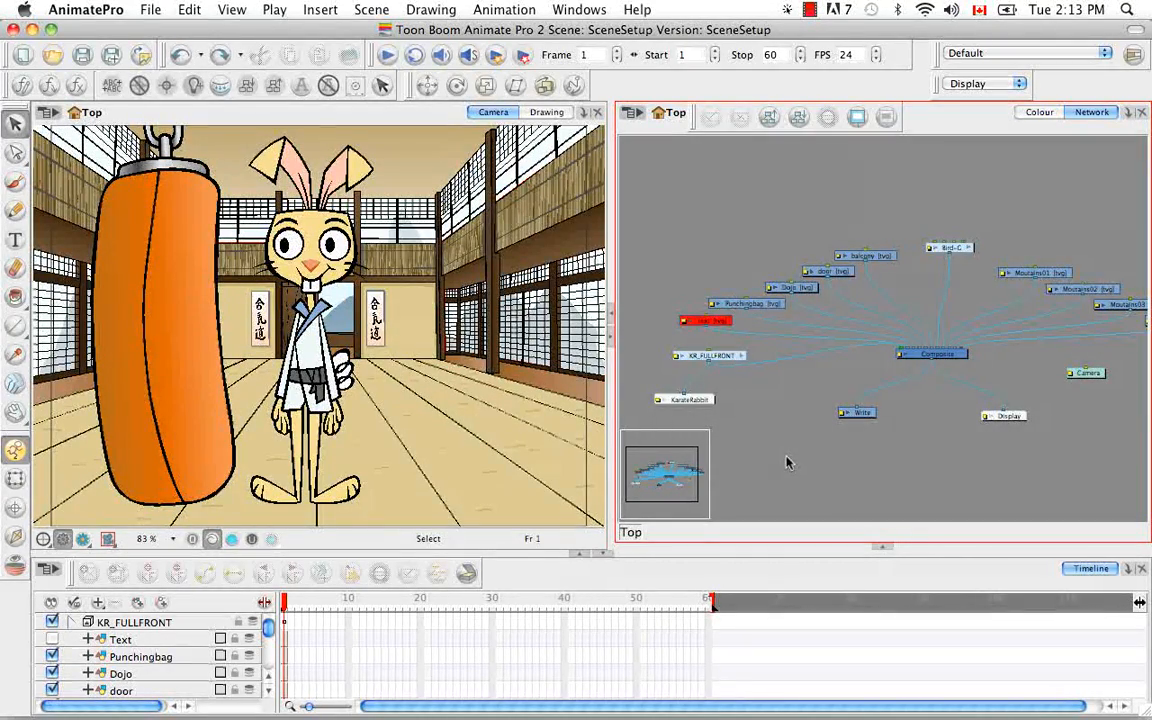
{"action": "mouse_move", "coordinate": [924, 468]}
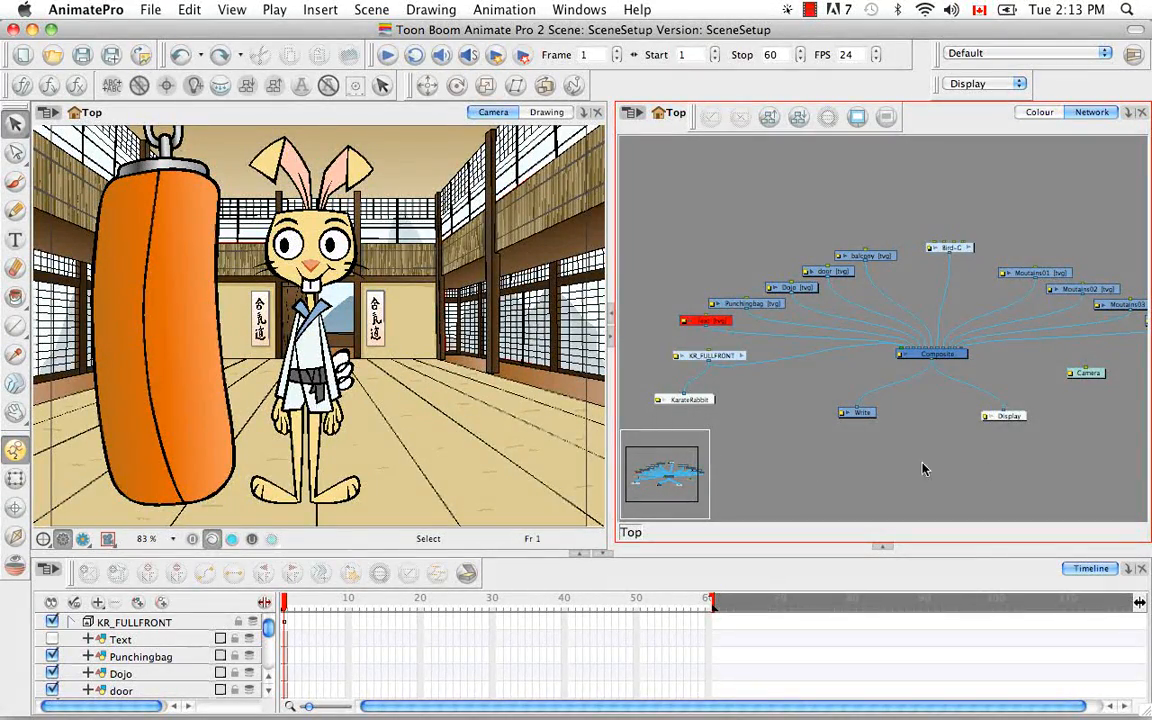
{"action": "mouse_move", "coordinate": [990, 392]}
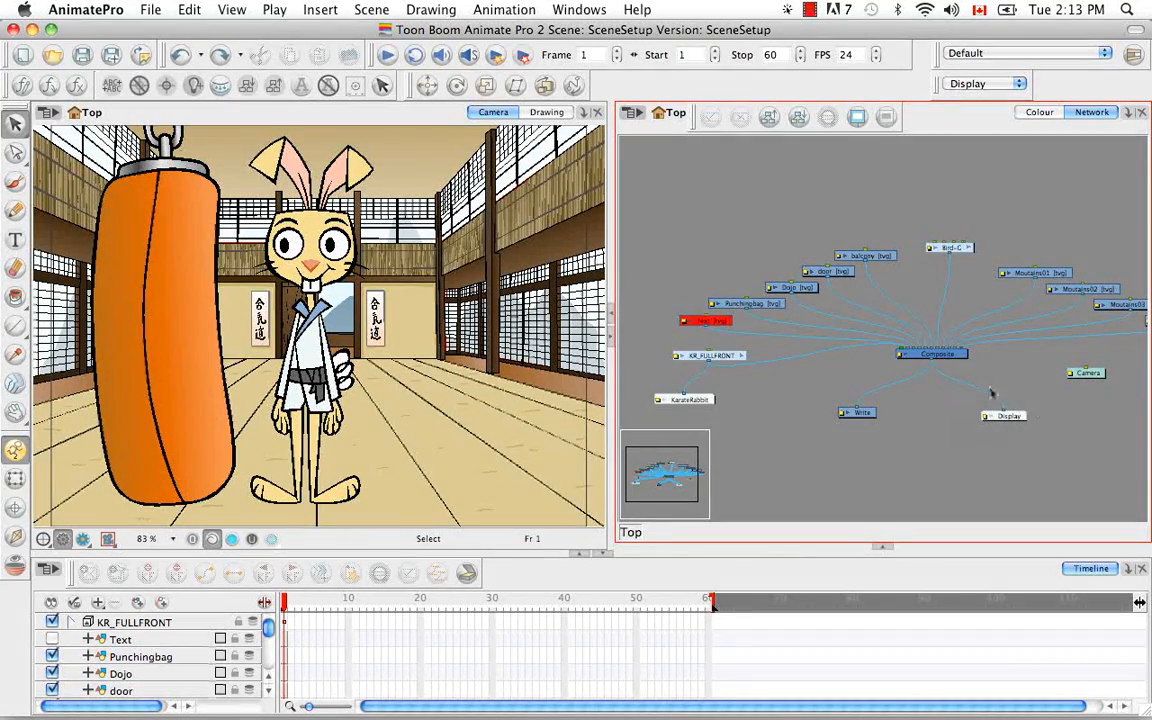
{"action": "mouse_move", "coordinate": [1016, 424]}
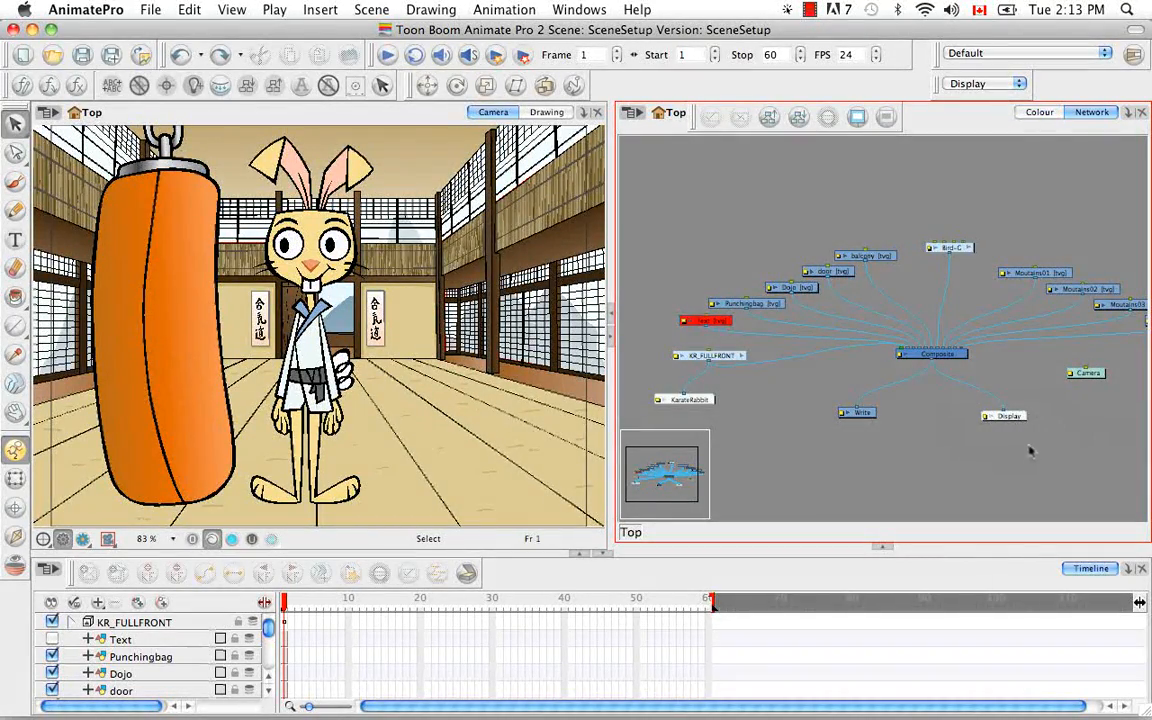
{"action": "mouse_move", "coordinate": [1000, 458]}
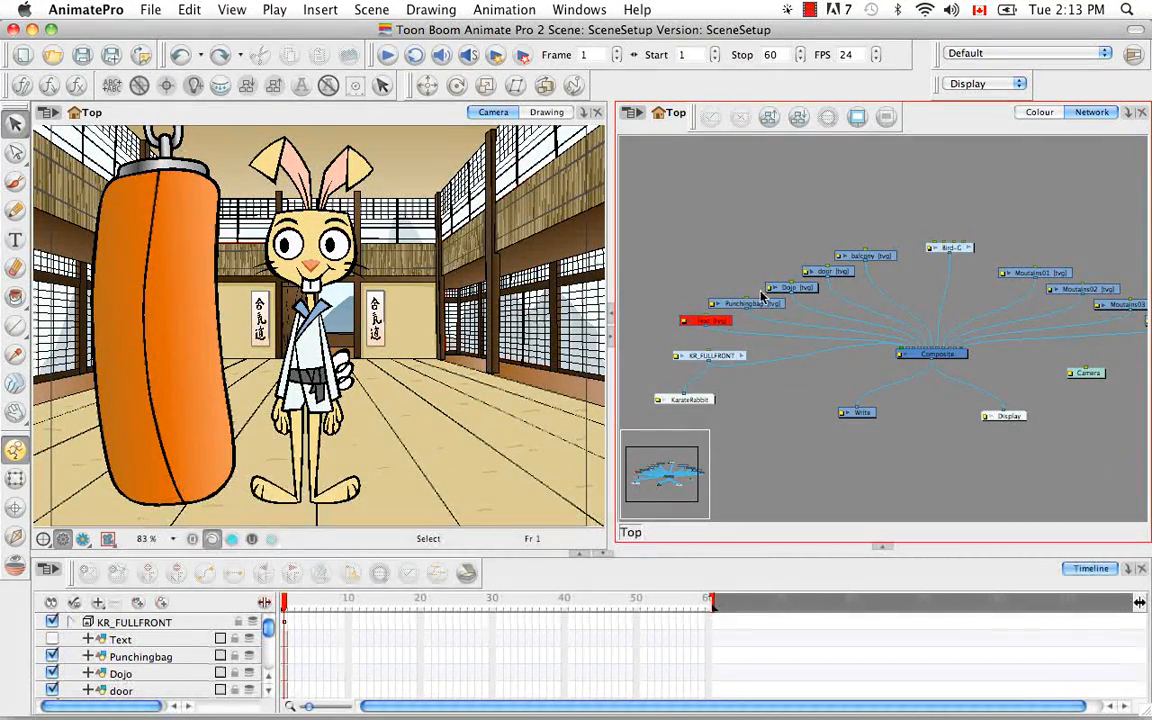
{"action": "mouse_move", "coordinate": [938, 460]}
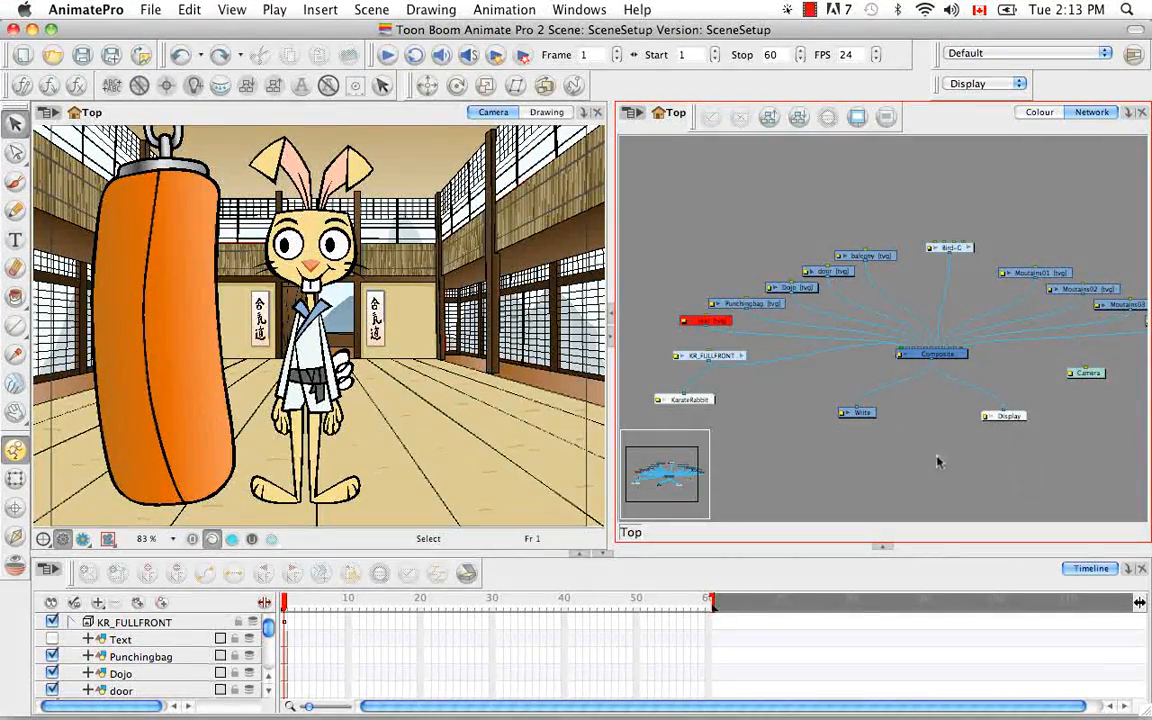
{"action": "mouse_move", "coordinate": [940, 480]}
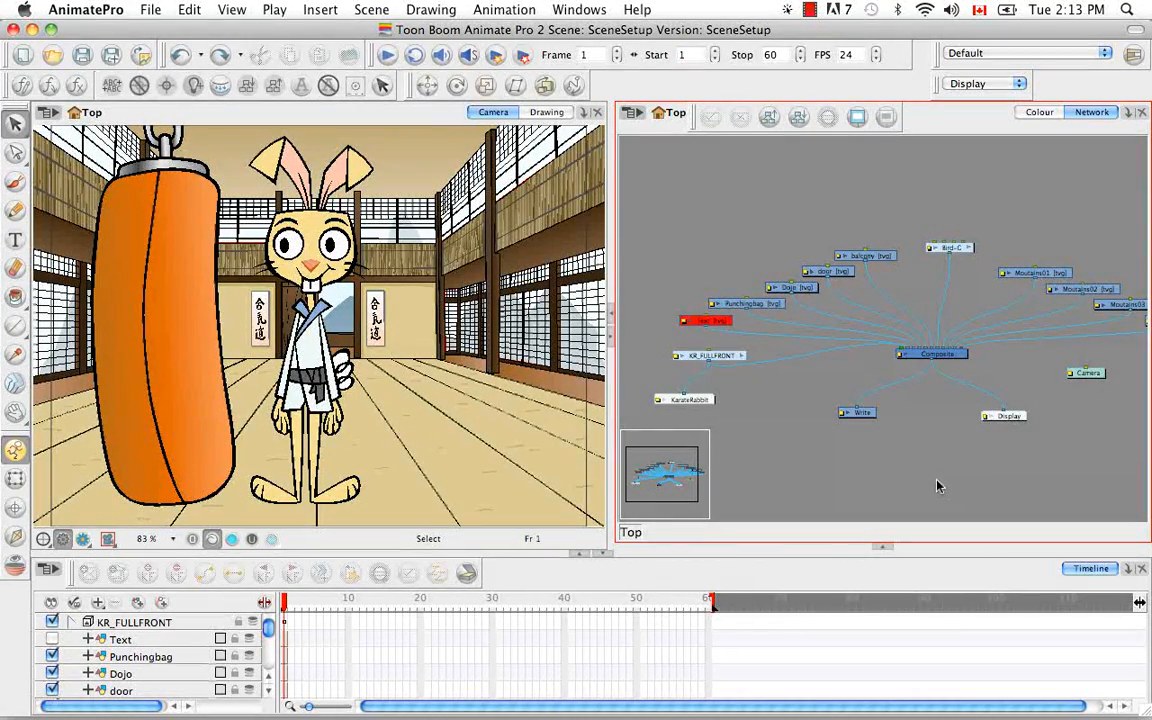
{"action": "mouse_move", "coordinate": [916, 488]}
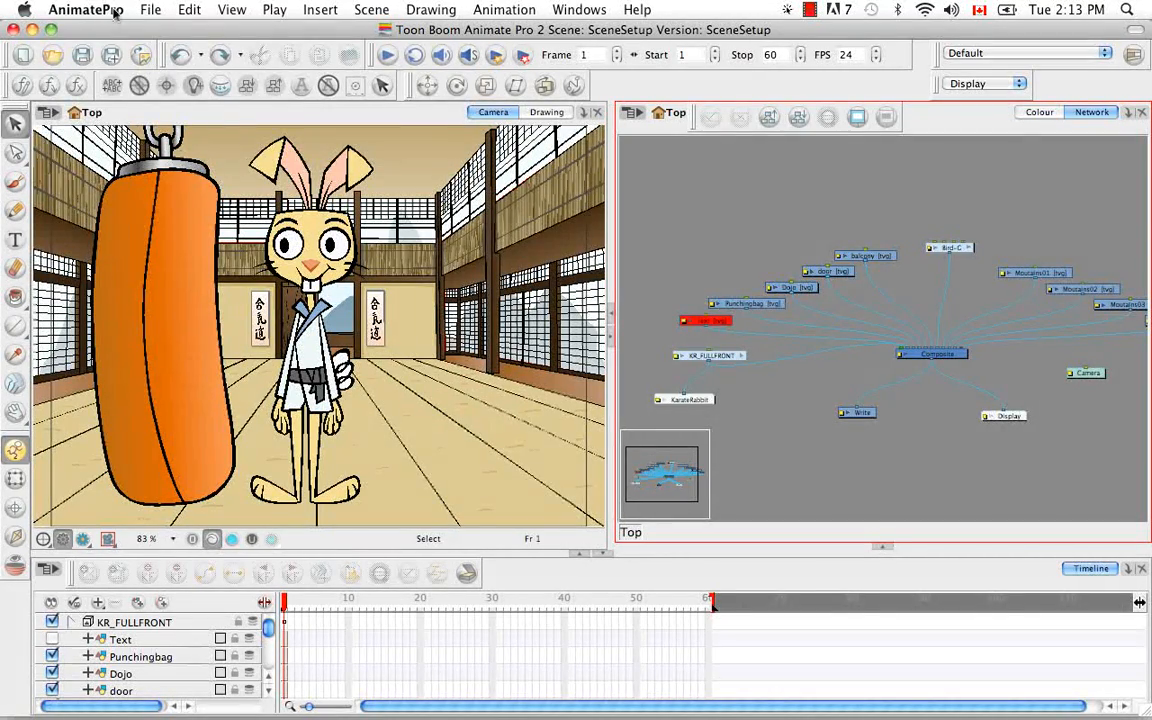
- Check Advanced Display on the Advanced page of Preferences
{"action": "left_click", "coordinate": [86, 8]}
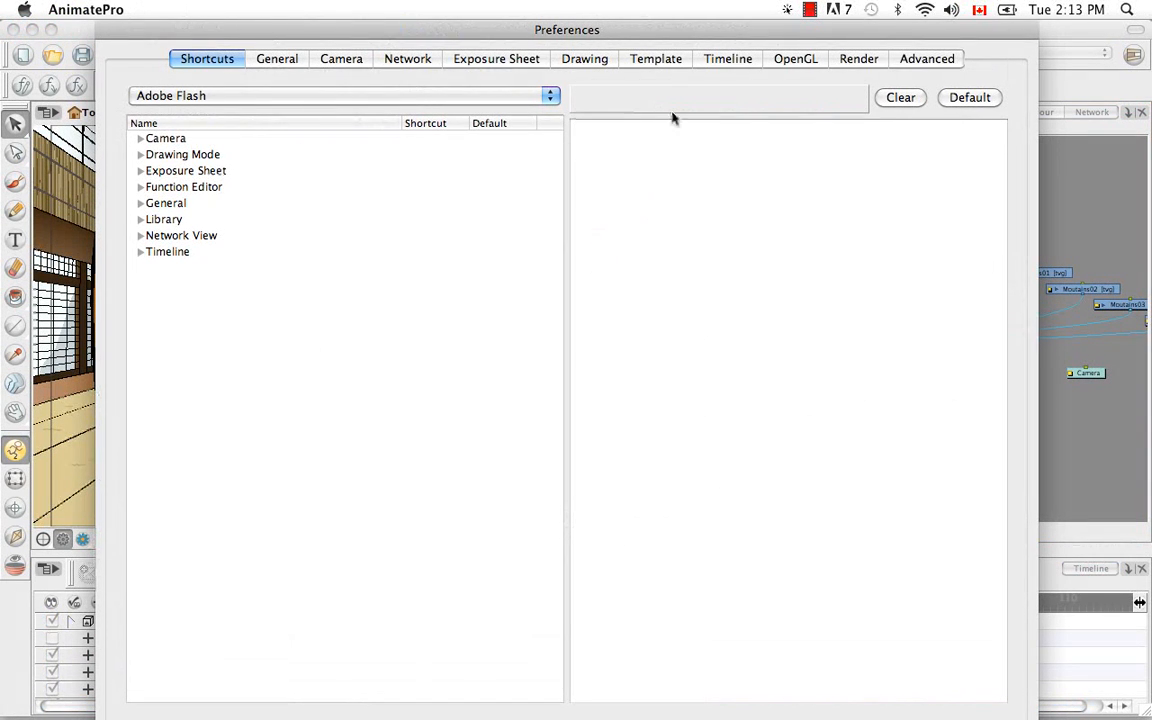
{"action": "left_click", "coordinate": [926, 58]}
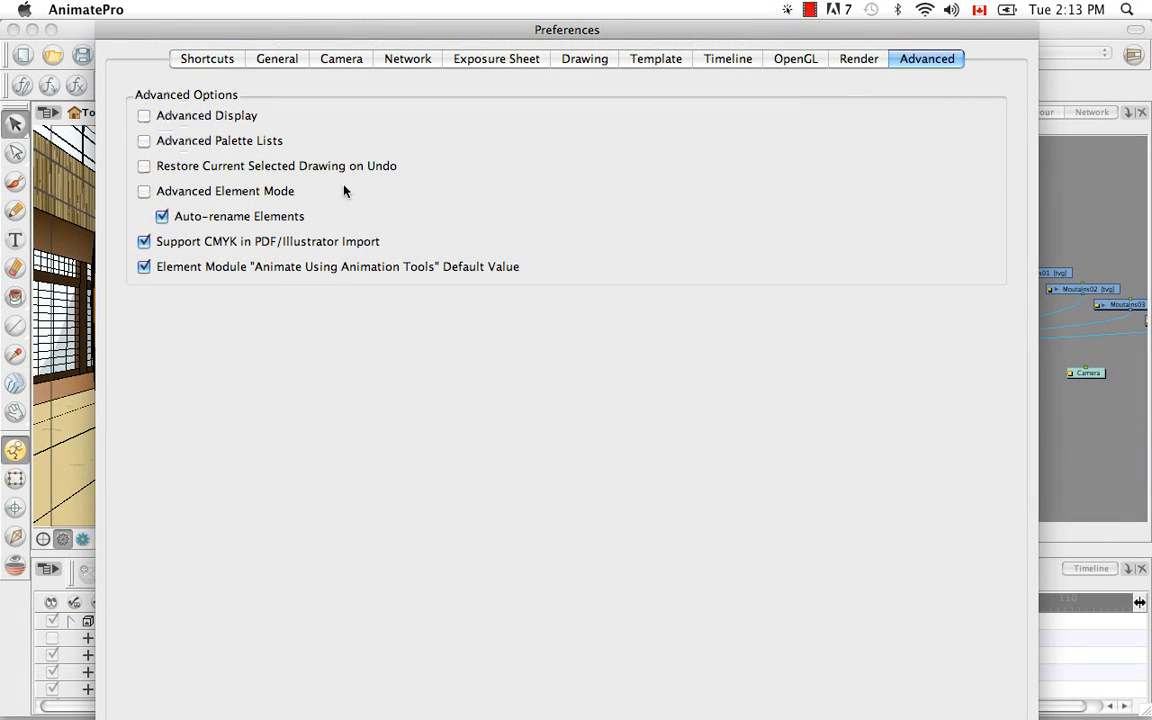
{"action": "left_click", "coordinate": [144, 114]}
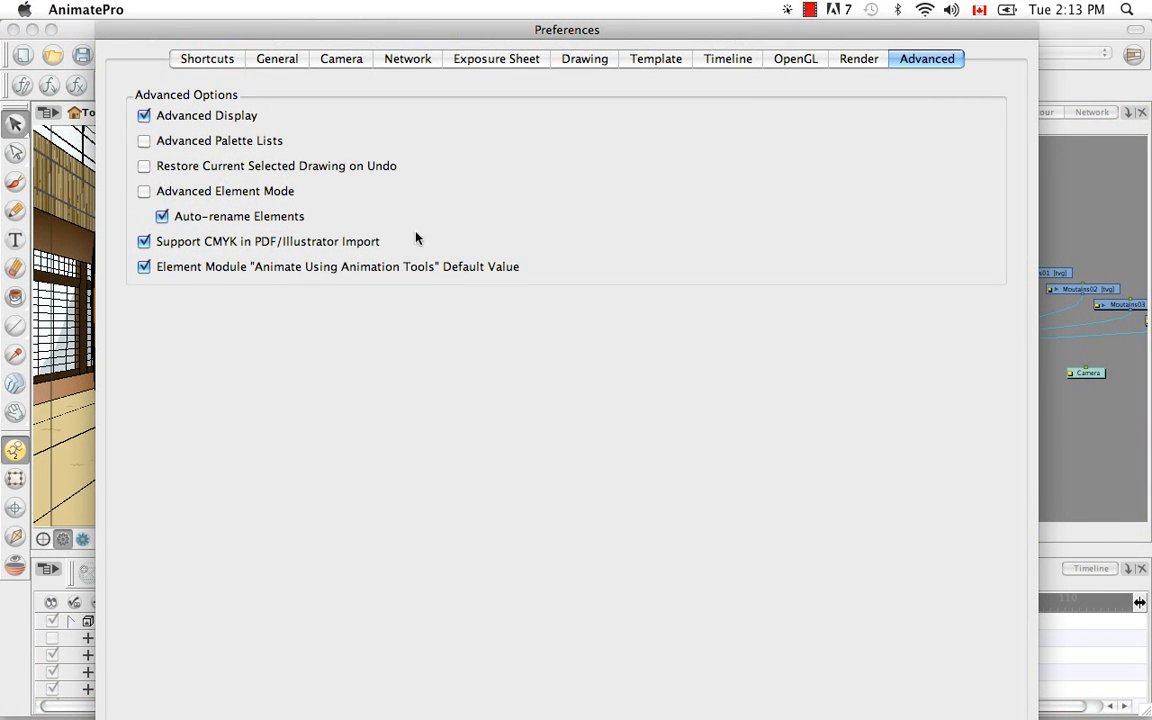
{"action": "mouse_move", "coordinate": [772, 506]}
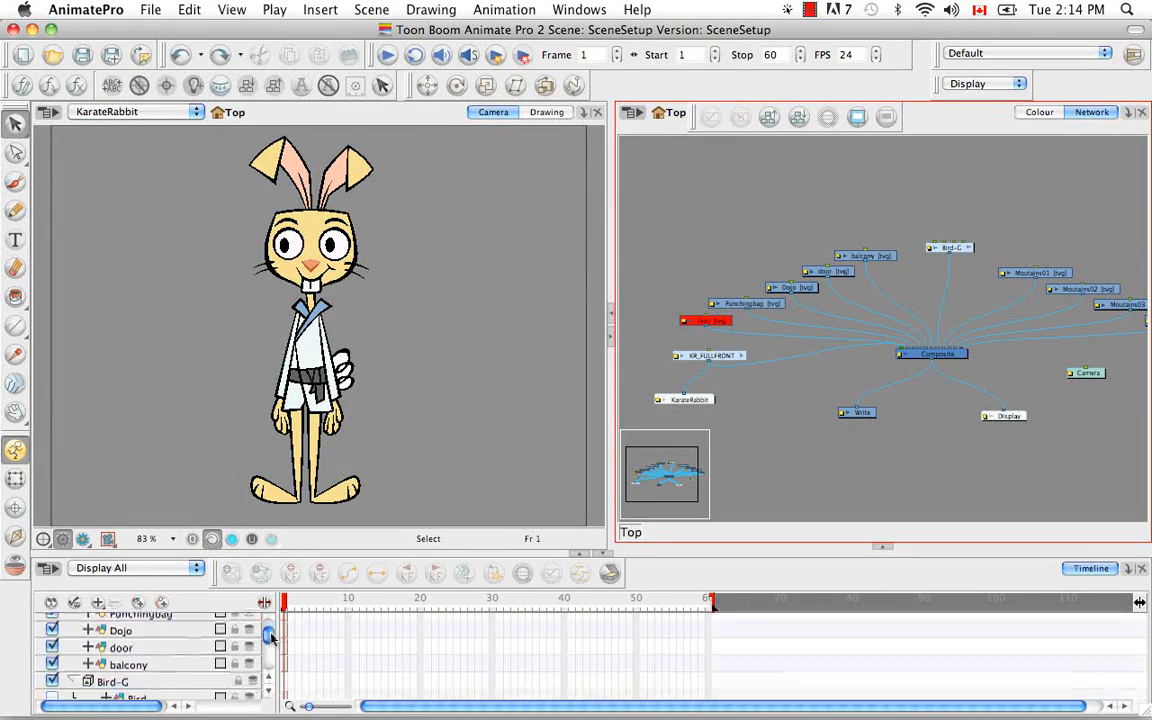
- Select the KarateRabbit display in the Camera view so only the rabbit is shown
{"action": "scroll", "scroll_direction": "down", "scroll_amount": 3}
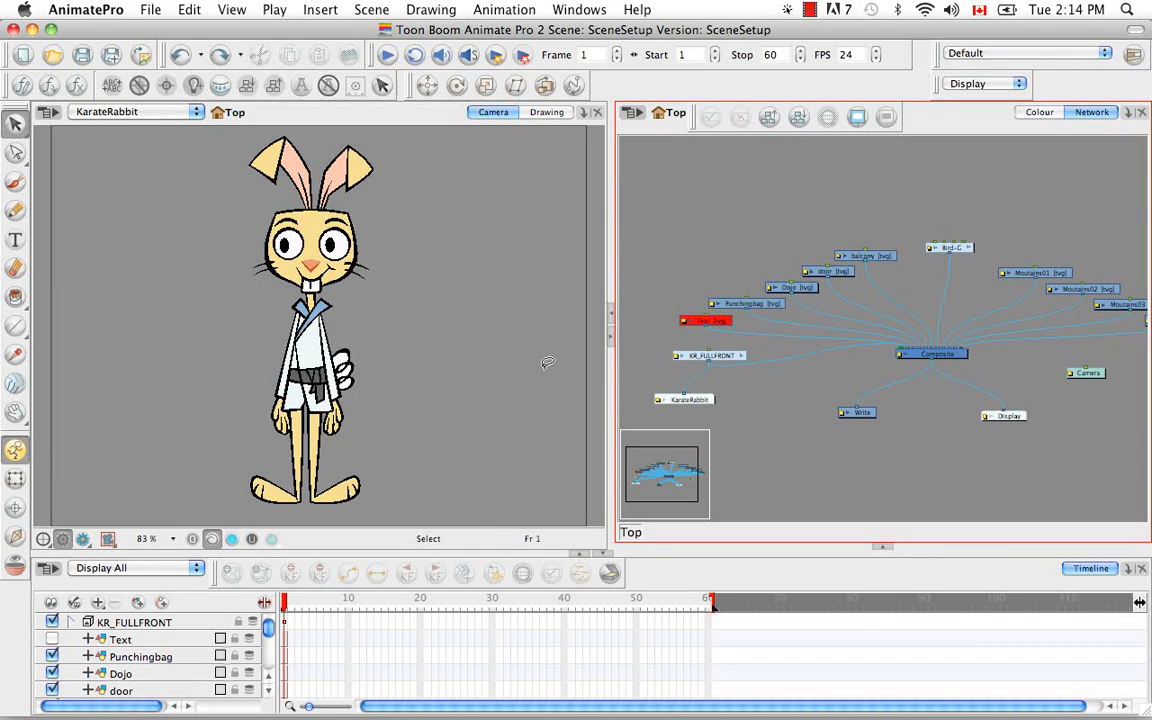
{"action": "mouse_move", "coordinate": [1096, 150]}
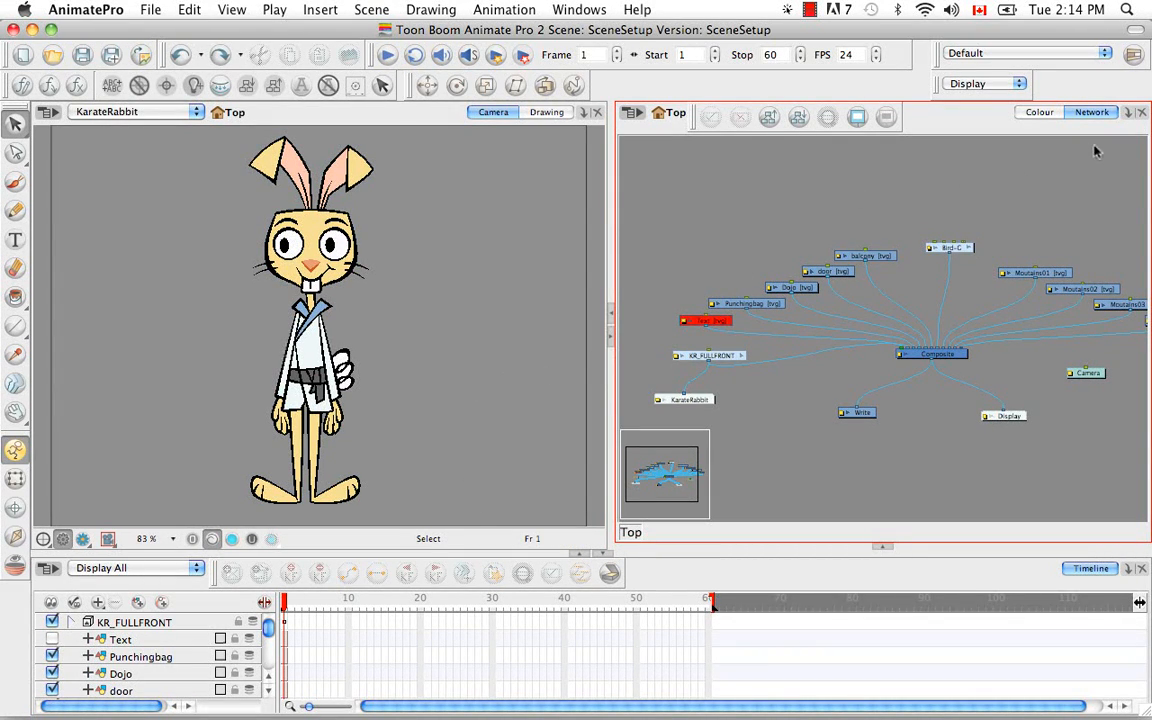
- Add a second Camera view tab in the Network panel showing the full dojo scene
{"action": "left_click", "coordinate": [1128, 112]}
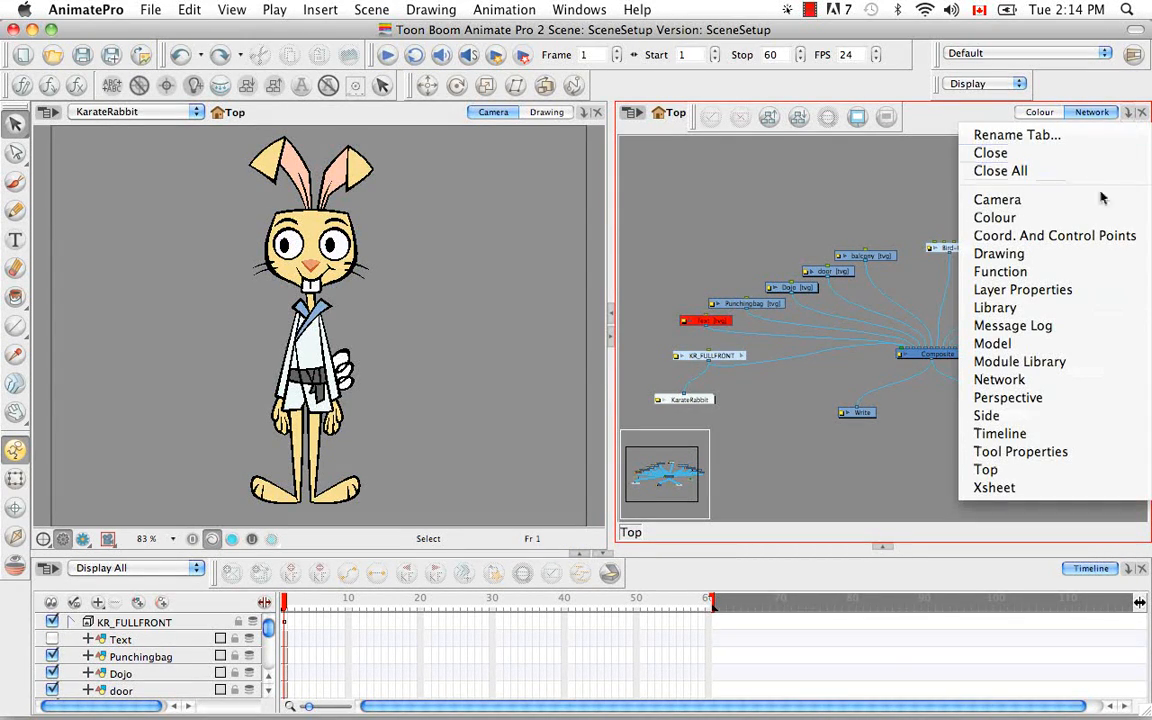
{"action": "left_click", "coordinate": [996, 200]}
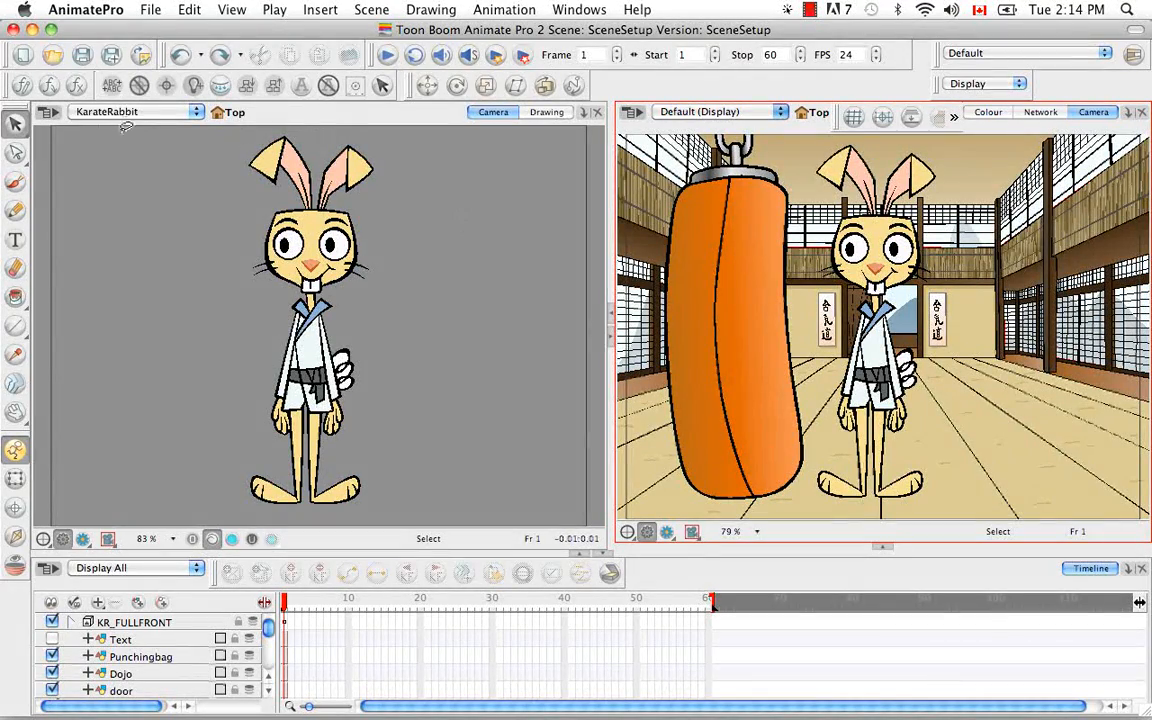
{"action": "mouse_move", "coordinate": [544, 360]}
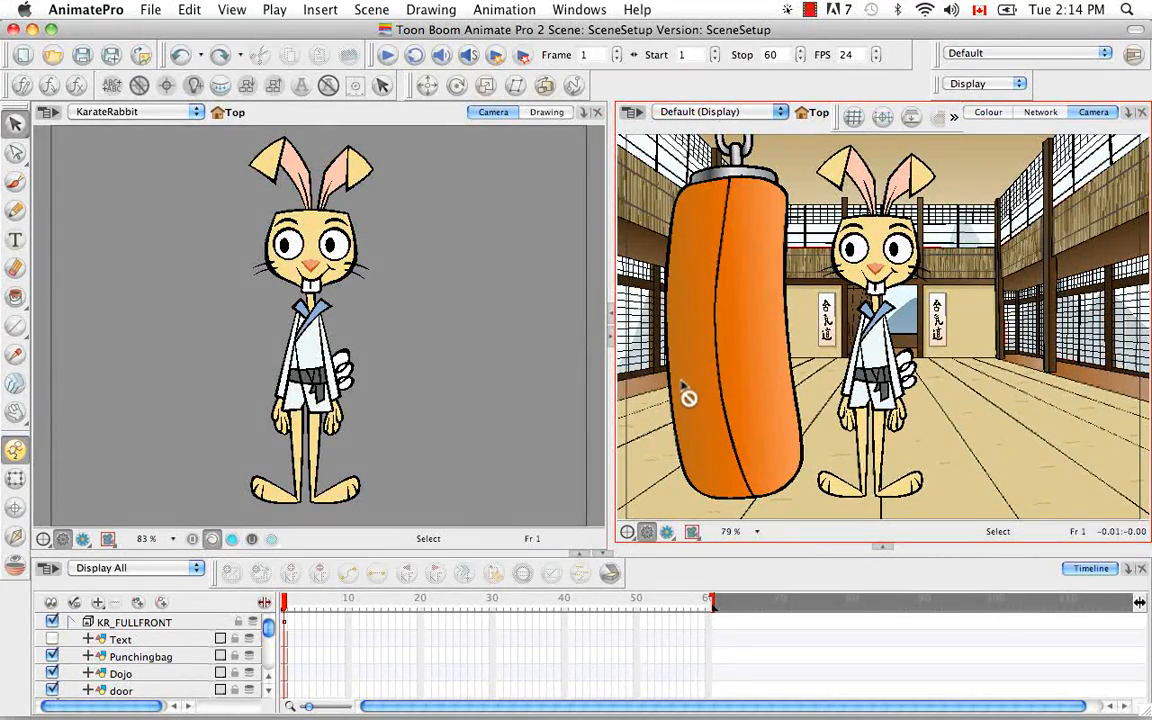
{"action": "mouse_move", "coordinate": [672, 384]}
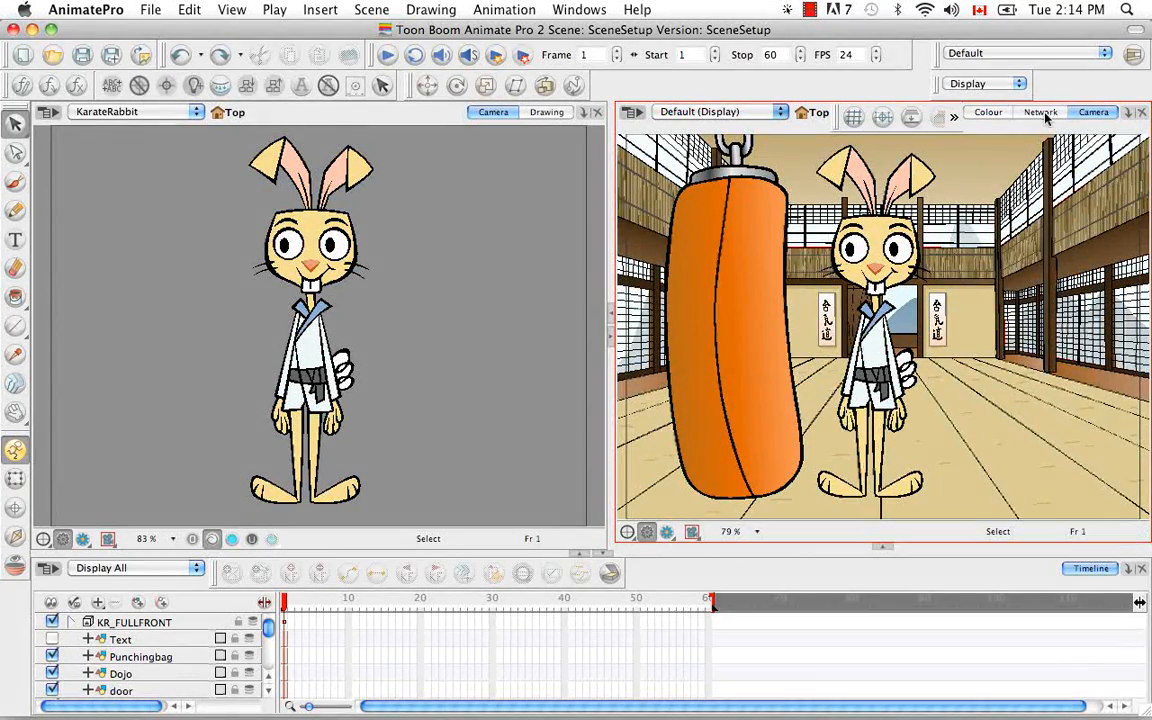
- Switch the right-hand panel back to the Network tab
{"action": "left_click", "coordinate": [1040, 112]}
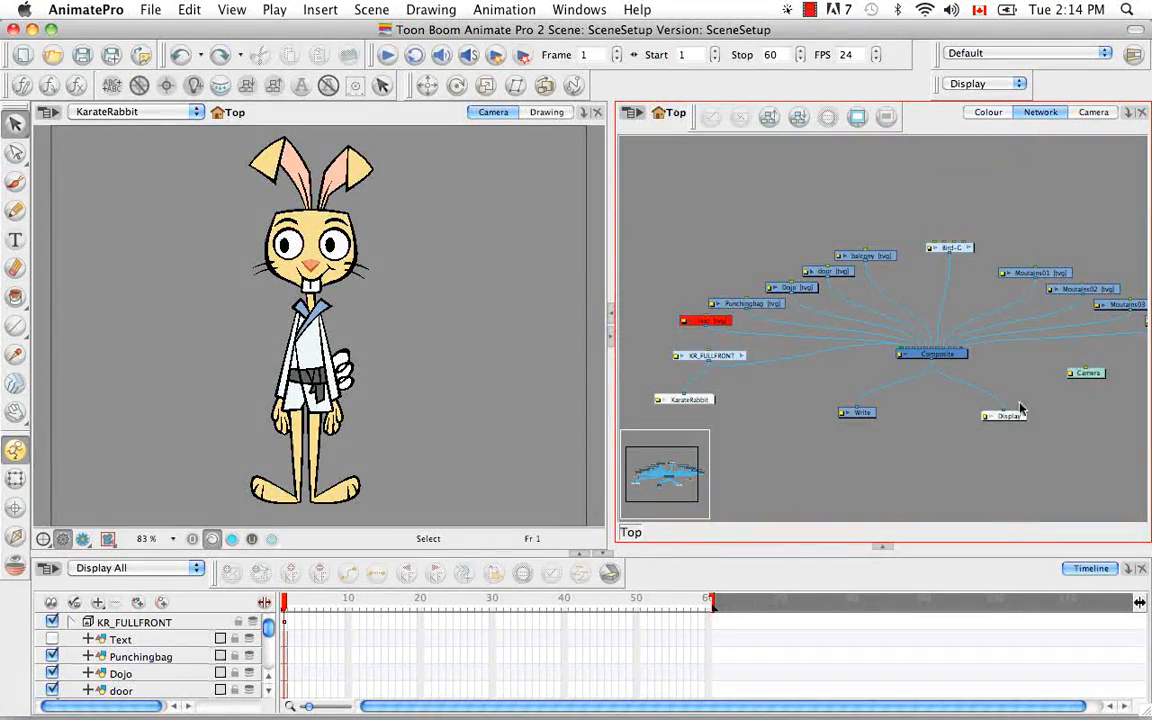
{"action": "mouse_move", "coordinate": [828, 492]}
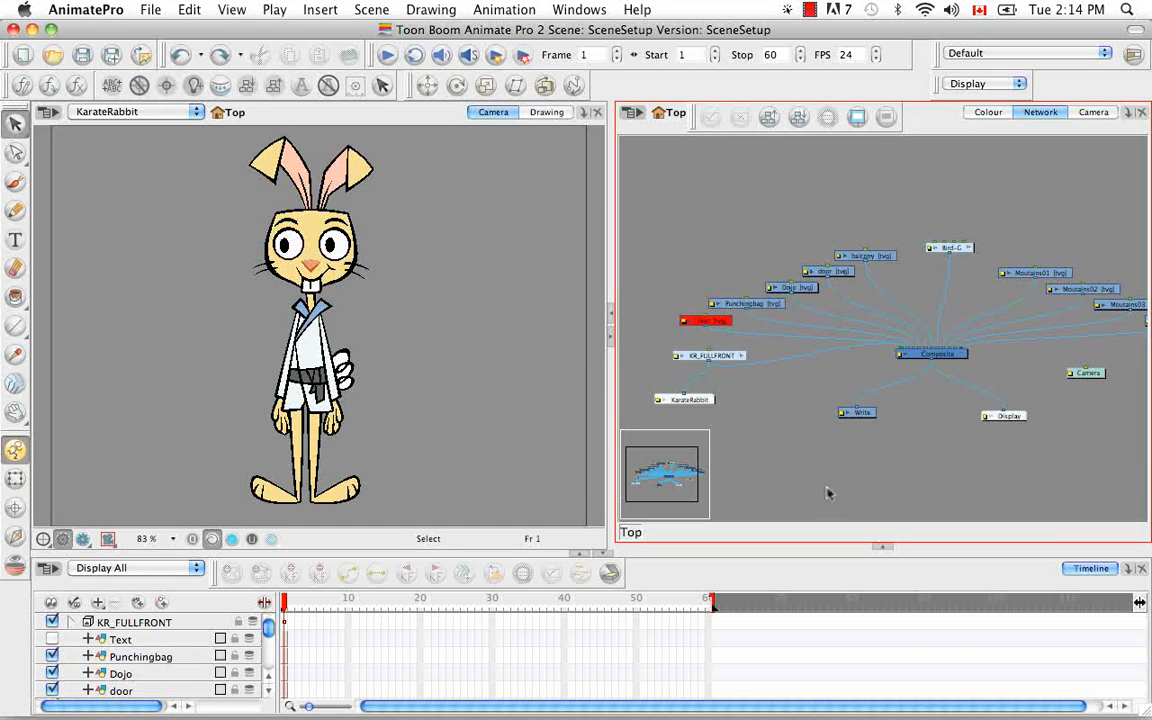
{"action": "mouse_move", "coordinate": [824, 492]}
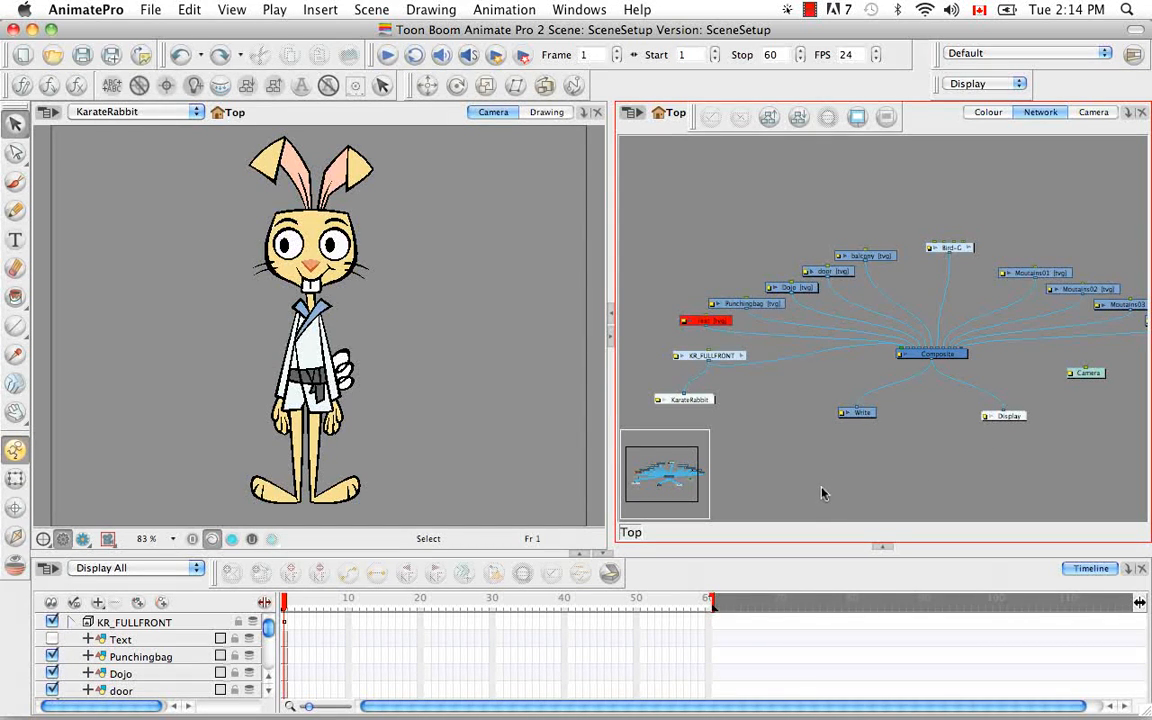